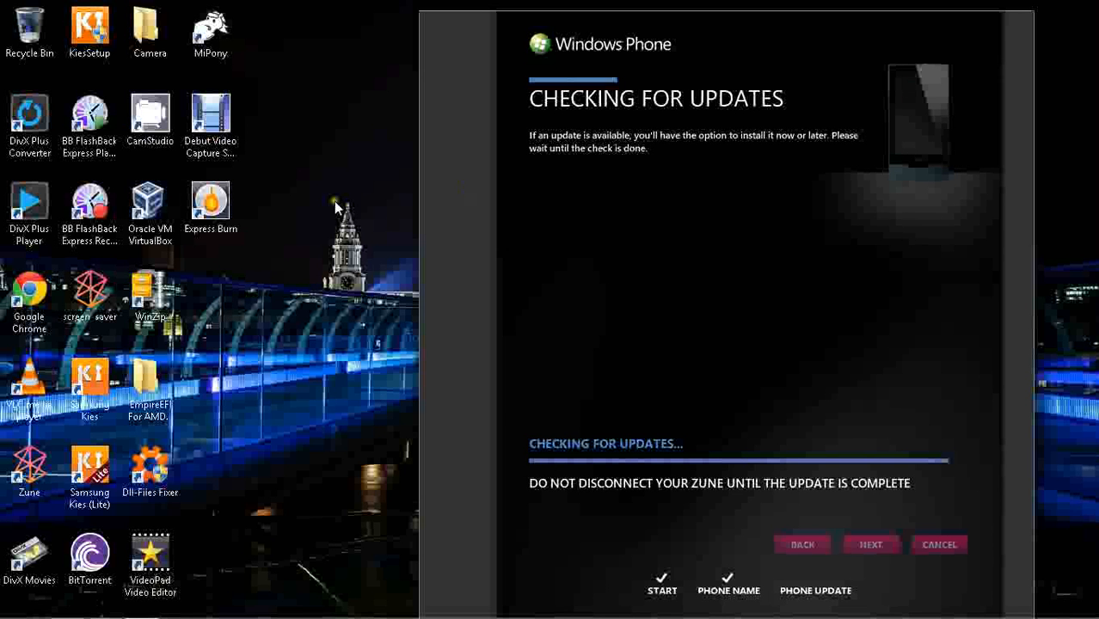
{"action": "mouse_move", "coordinate": [578, 197]}
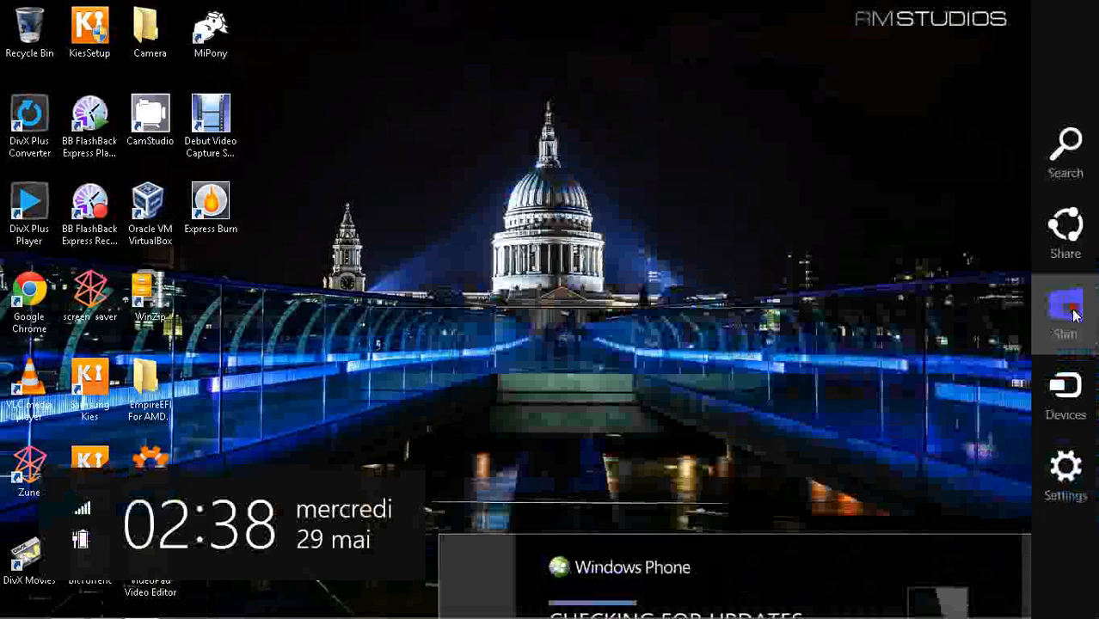
Open the Start screen, scroll it left, and return to the desktop.
{"action": "left_click", "coordinate": [1065, 309]}
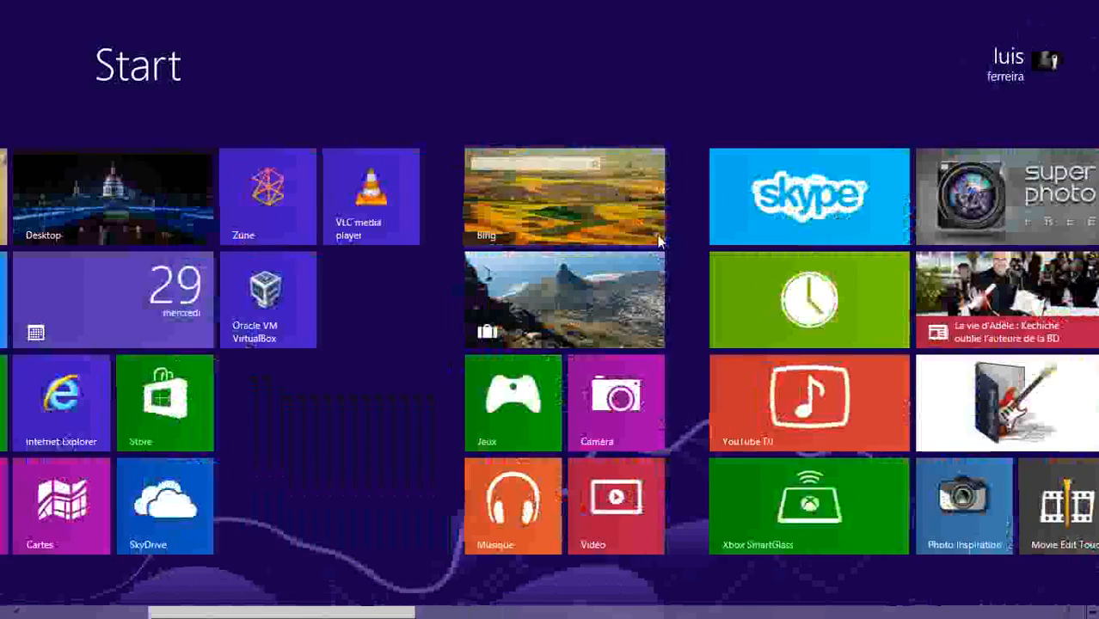
{"action": "scroll", "scroll_direction": "left", "scroll_amount": 3}
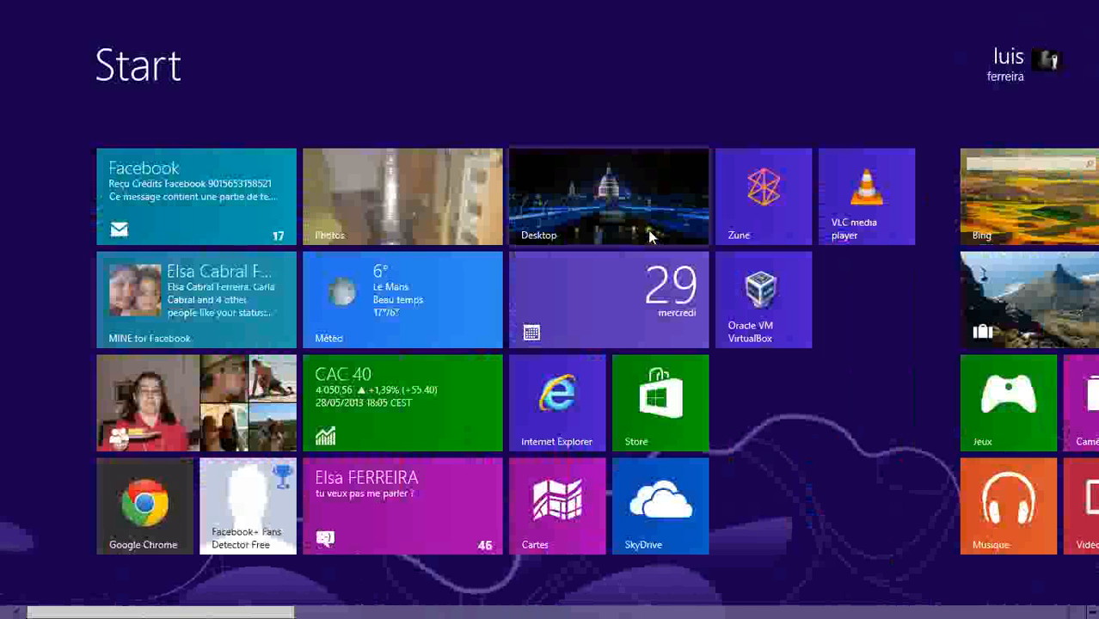
{"action": "left_click", "coordinate": [607, 196]}
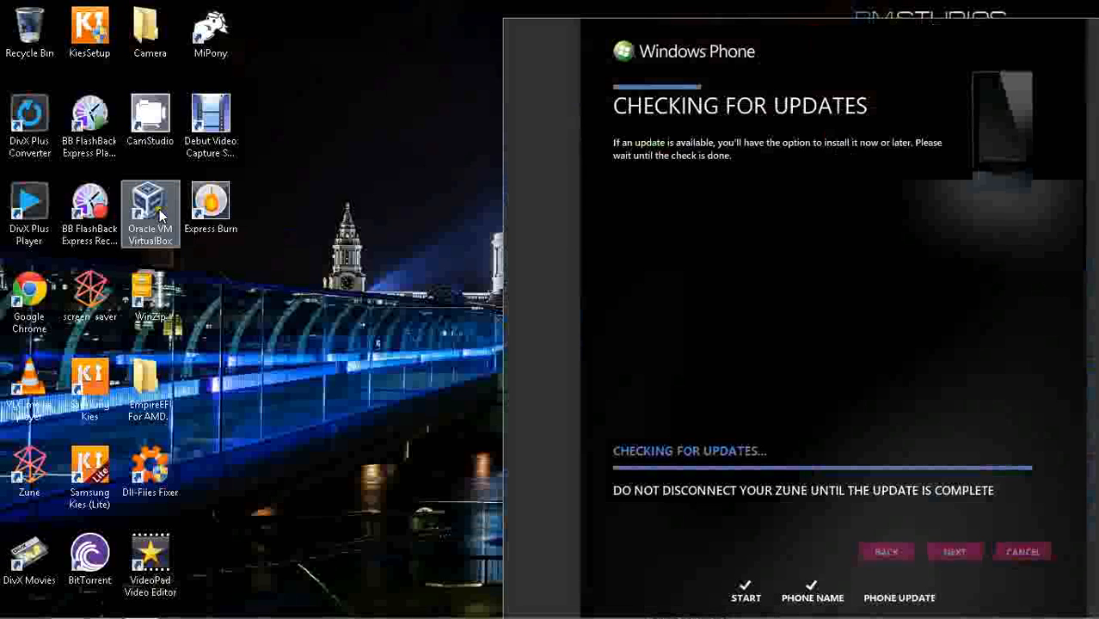
{"action": "mouse_move", "coordinate": [369, 65]}
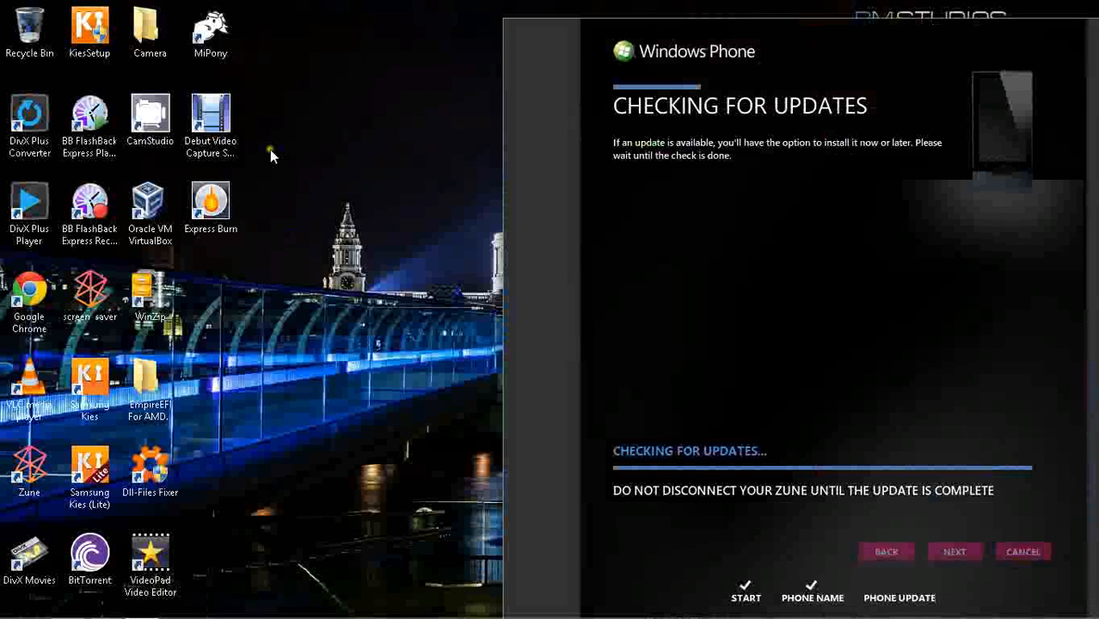
Drag the Debut Video Capture Software shortcut rightward, then select it again.
{"action": "left_click", "coordinate": [211, 116]}
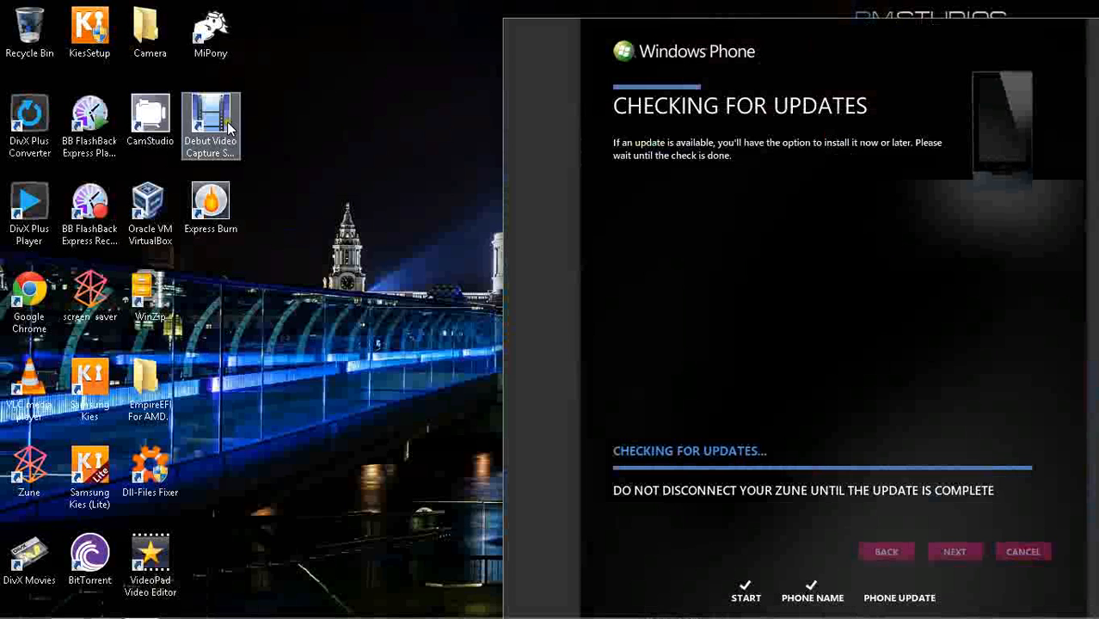
{"action": "left_click_drag", "start_coordinate": [211, 112], "coordinate": [392, 120]}
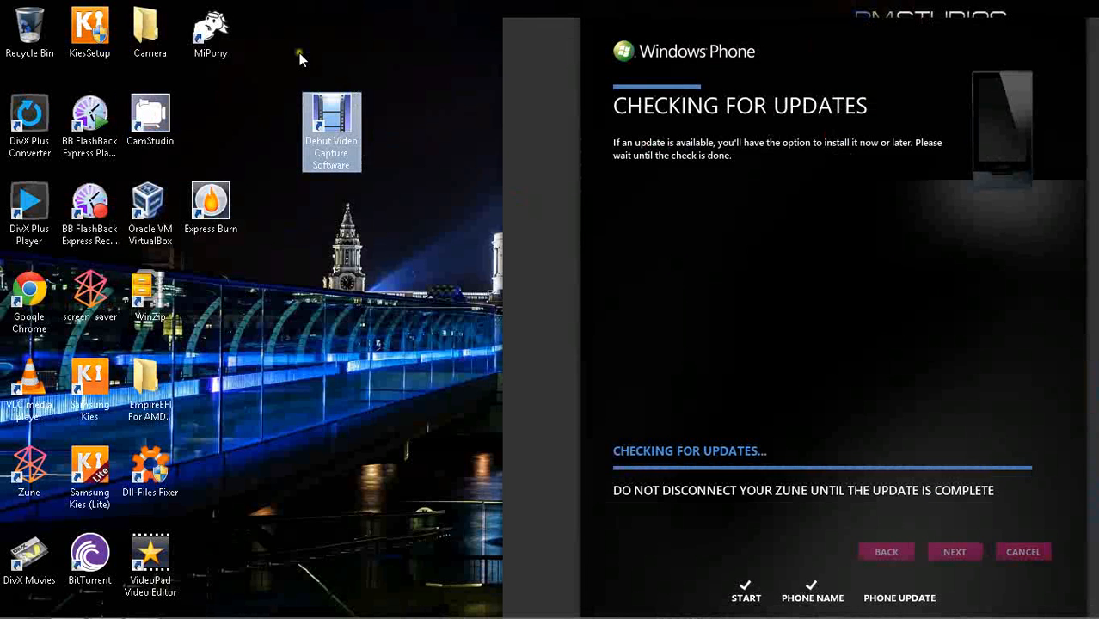
{"action": "mouse_move", "coordinate": [346, 140]}
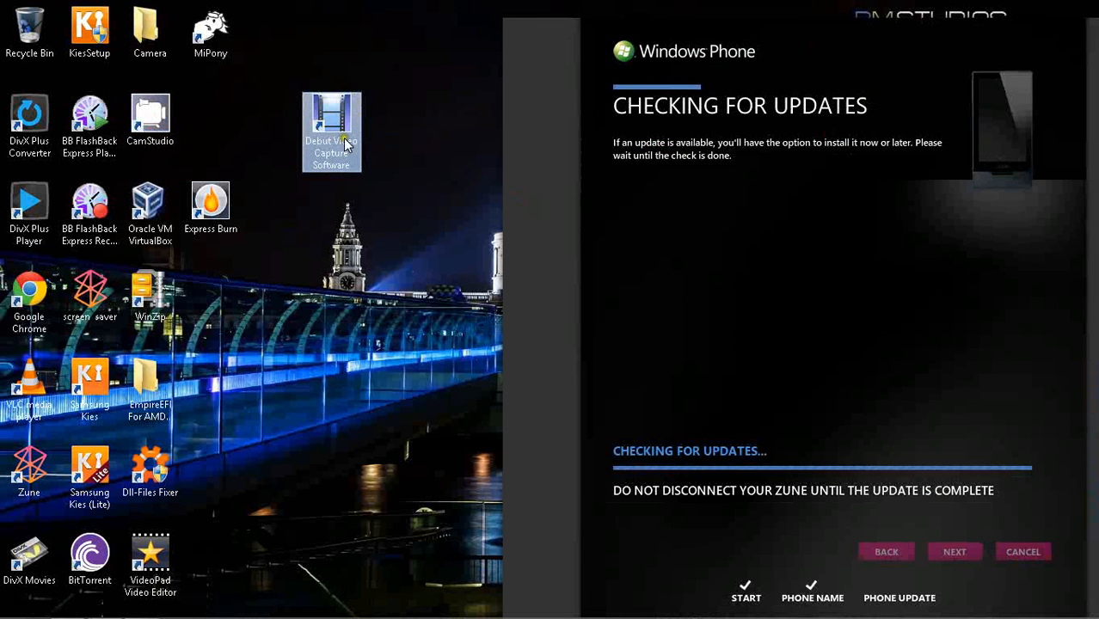
{"action": "mouse_move", "coordinate": [344, 131]}
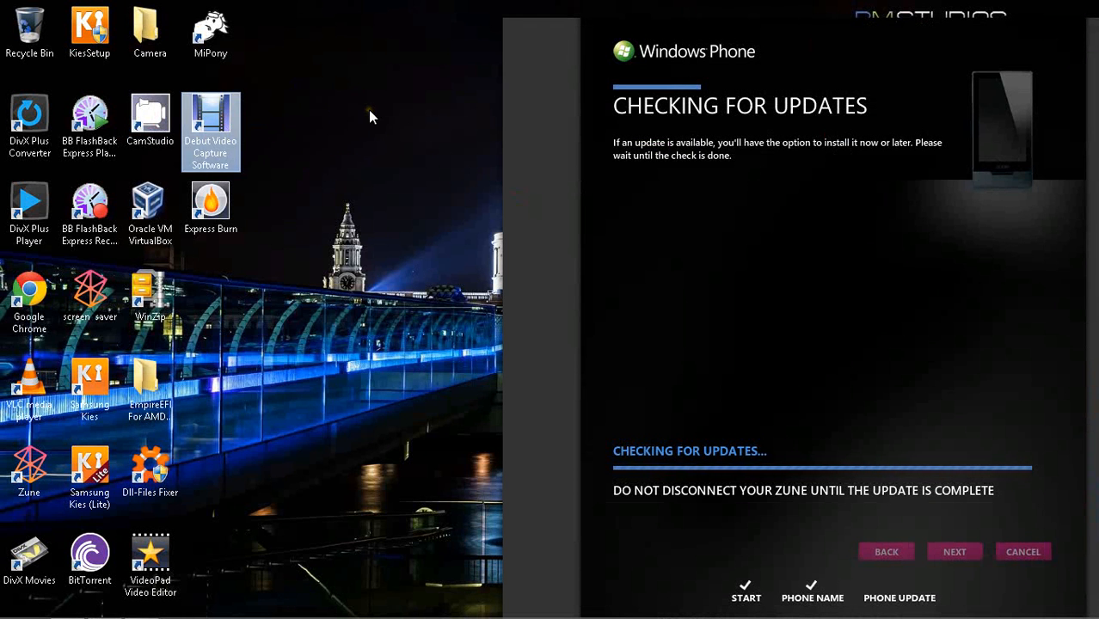
{"action": "mouse_move", "coordinate": [355, 145]}
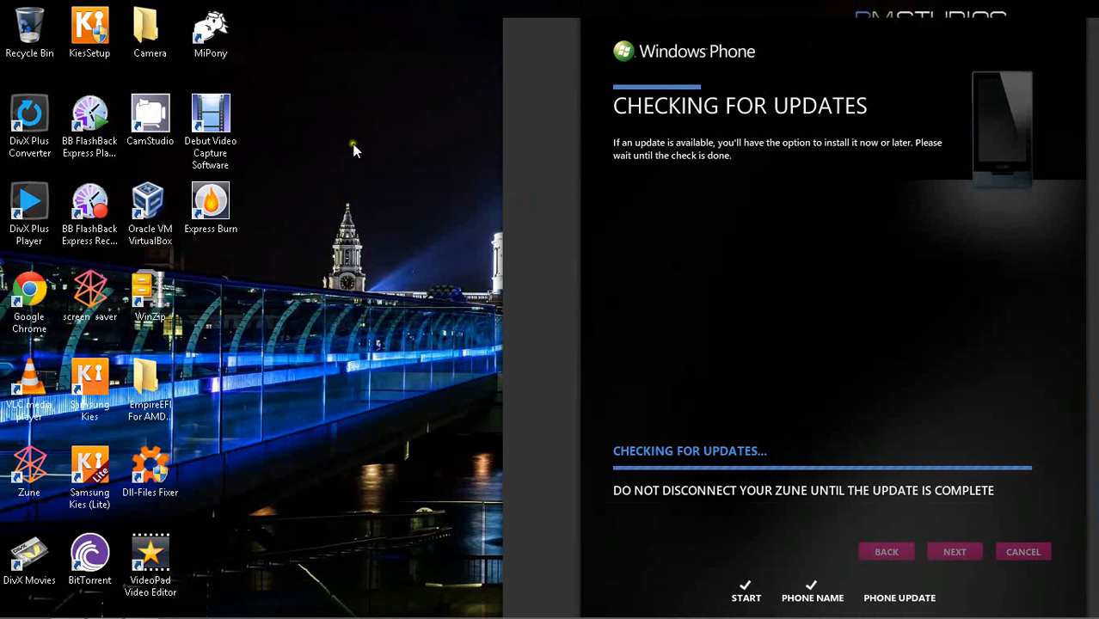
{"action": "mouse_move", "coordinate": [381, 129]}
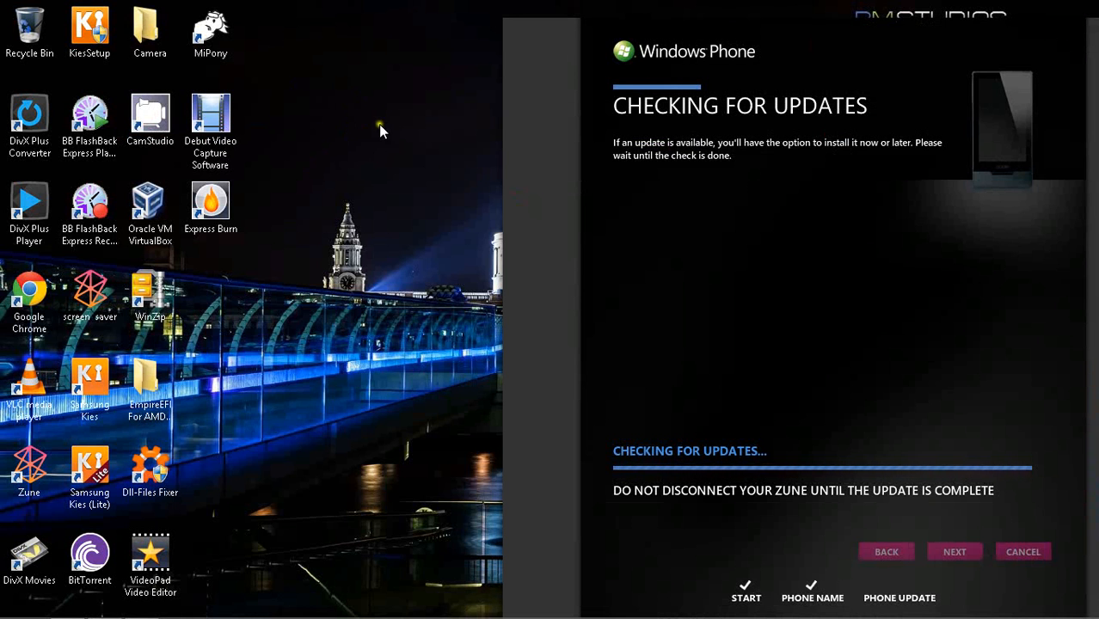
{"action": "mouse_move", "coordinate": [864, 66]}
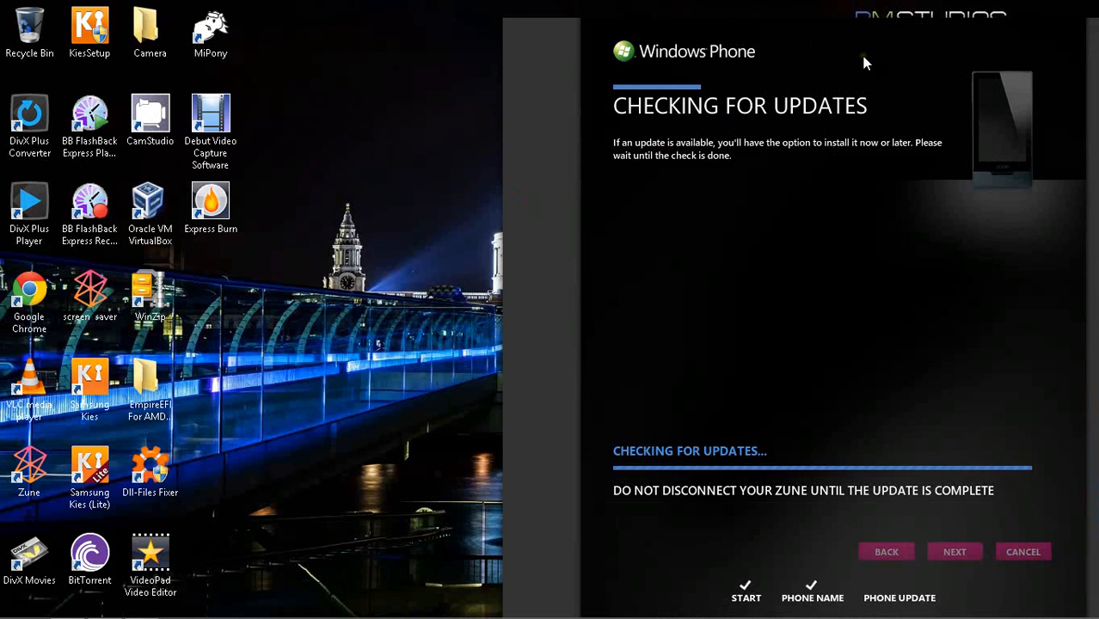
{"action": "mouse_move", "coordinate": [211, 120]}
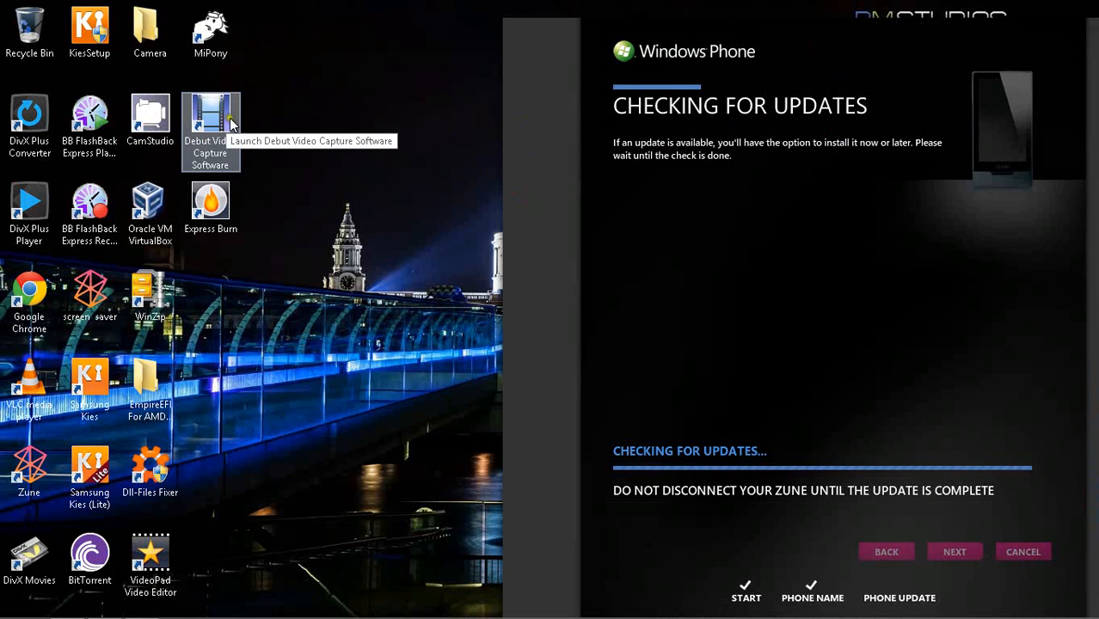
{"action": "mouse_move", "coordinate": [238, 122]}
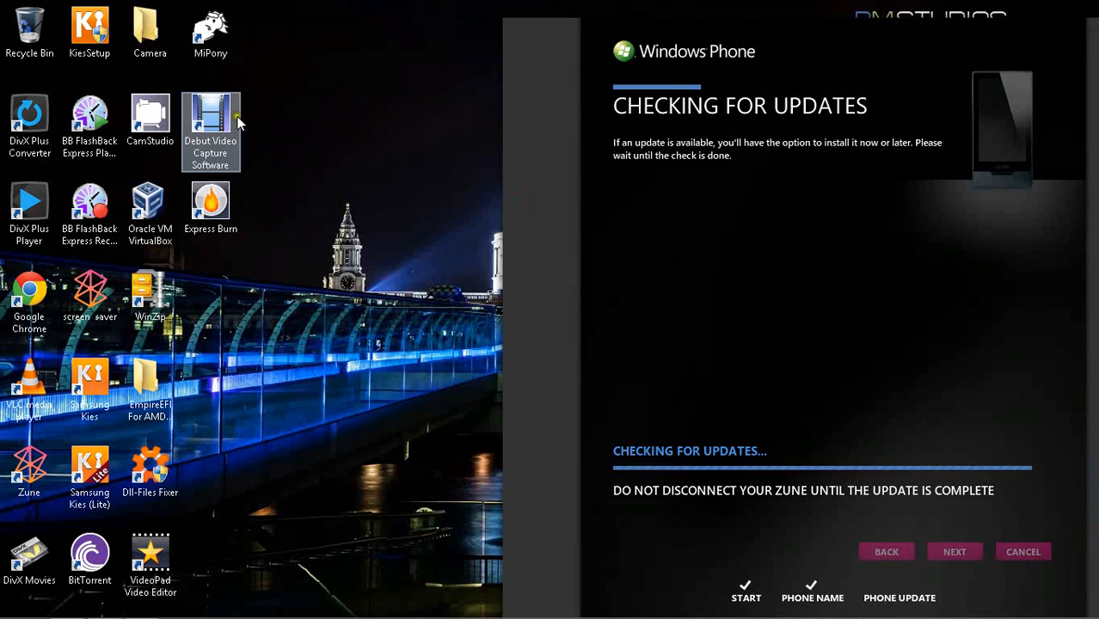
{"action": "mouse_move", "coordinate": [344, 150]}
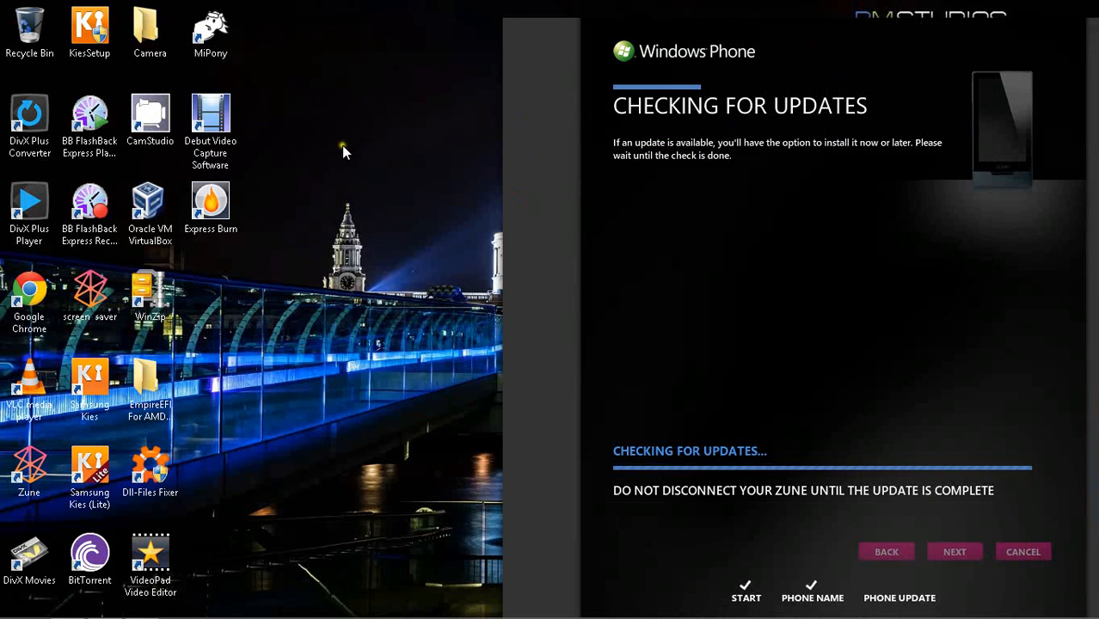
{"action": "left_click", "coordinate": [211, 116]}
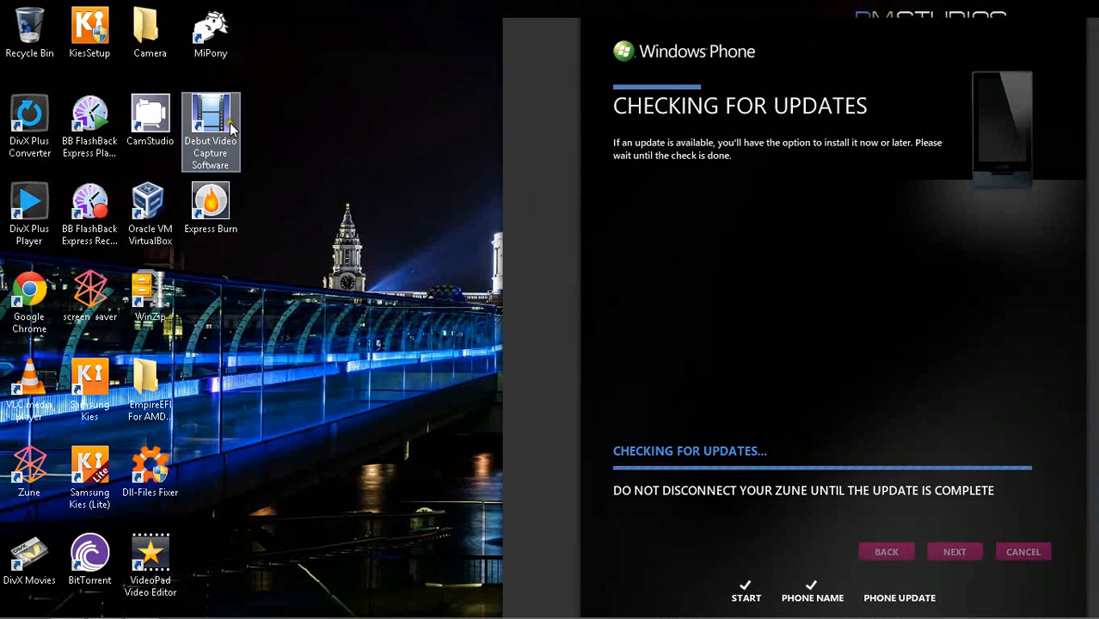
{"action": "mouse_move", "coordinate": [256, 124]}
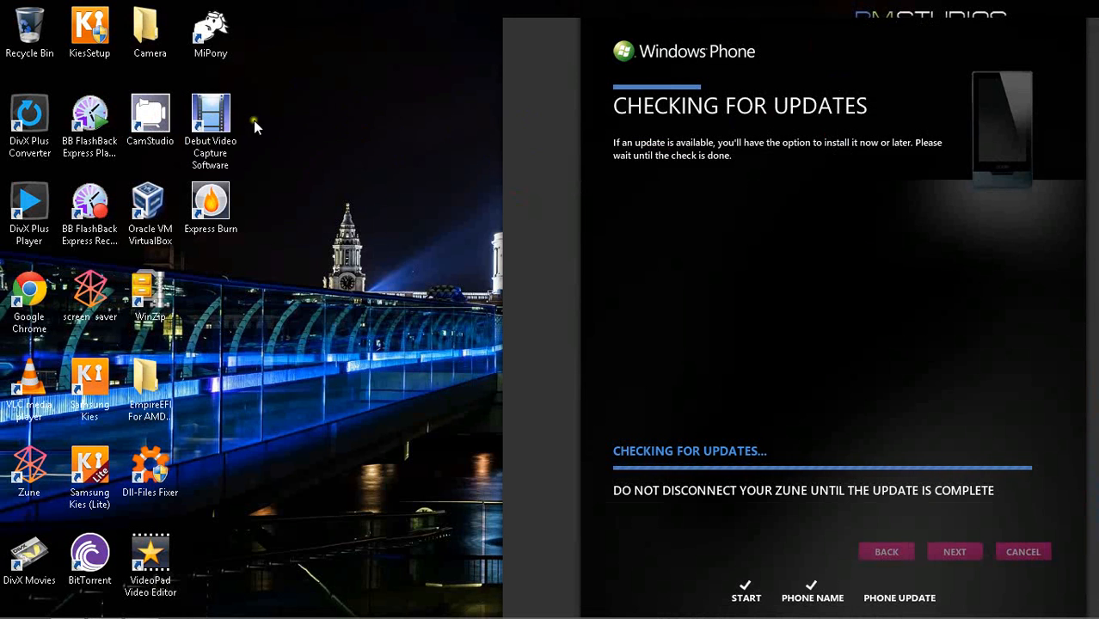
{"action": "mouse_move", "coordinate": [222, 130]}
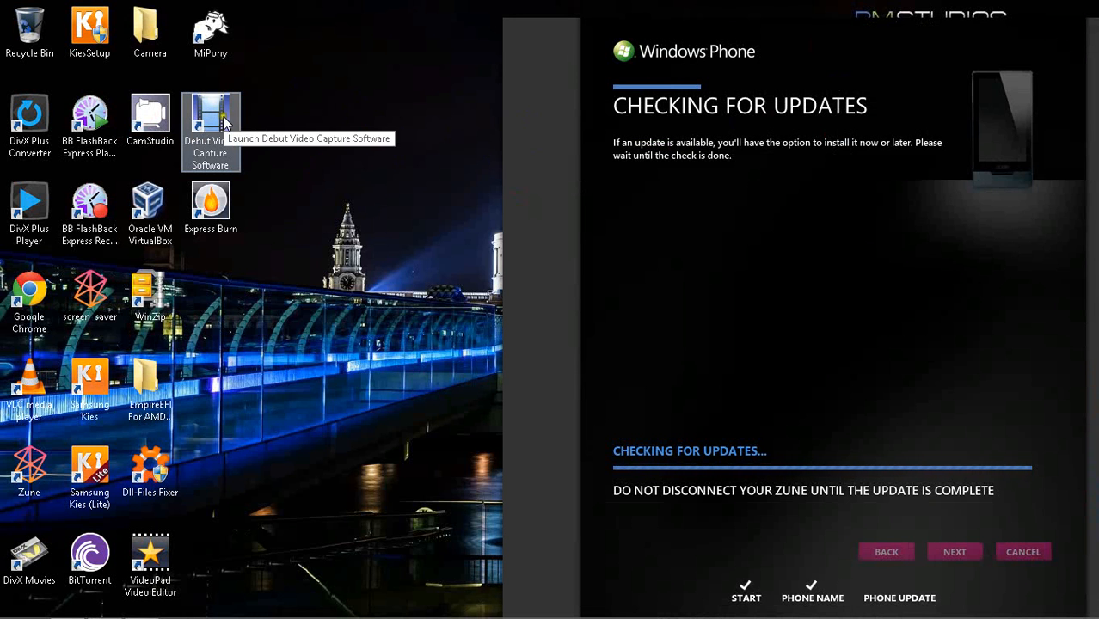
{"action": "mouse_move", "coordinate": [234, 124]}
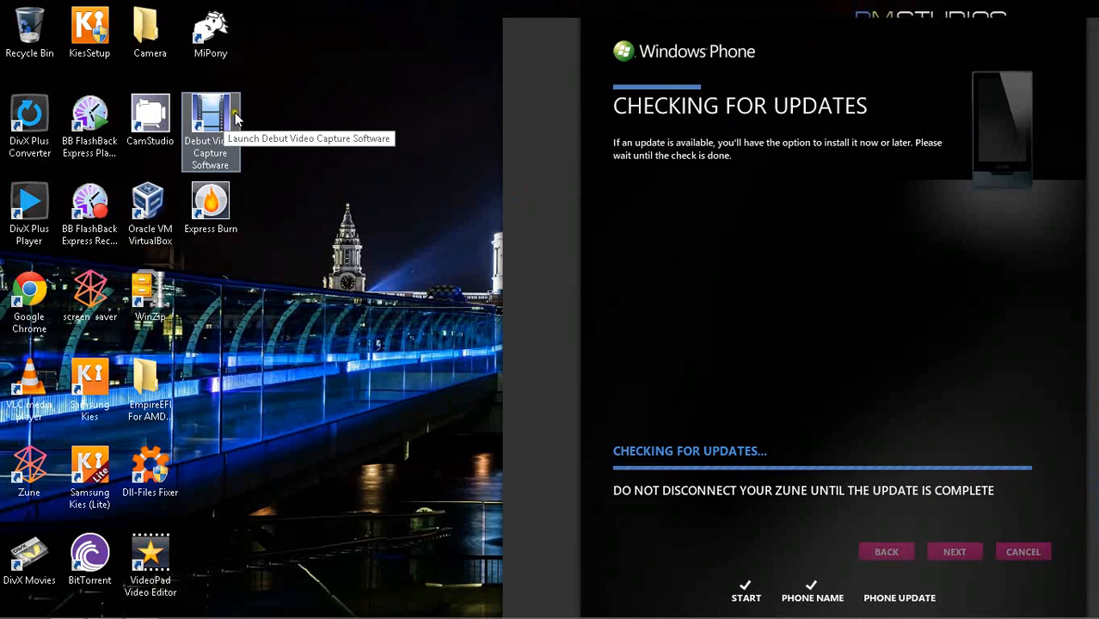
{"action": "mouse_move", "coordinate": [308, 126]}
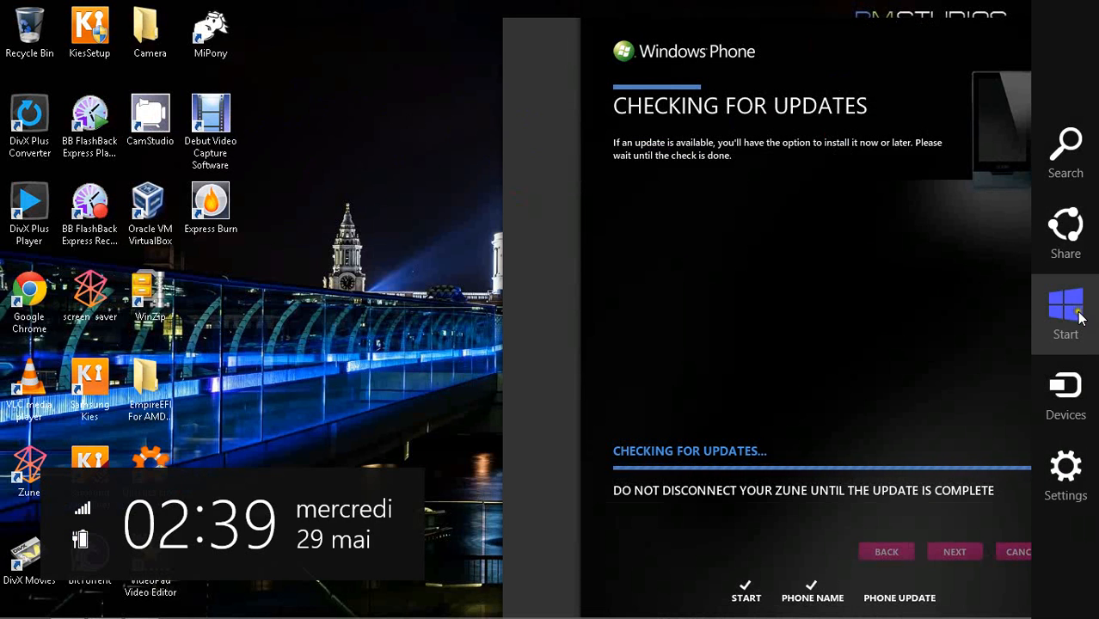
Open Control Panel's System page and scroll through the computer's hardware specs.
{"action": "left_click", "coordinate": [1065, 312]}
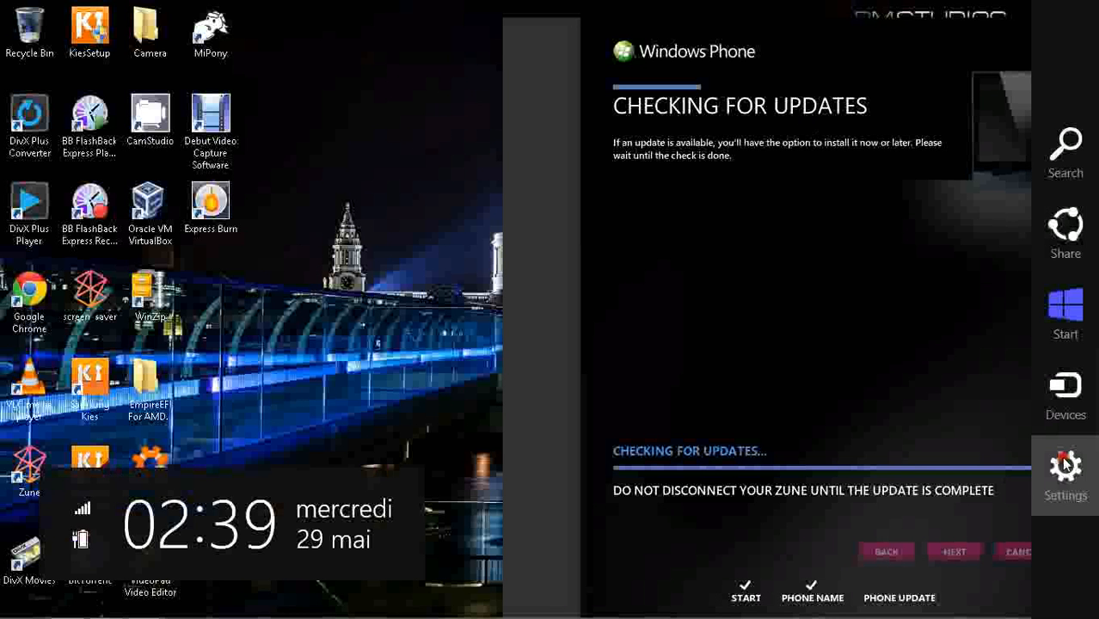
{"action": "left_click", "coordinate": [1064, 469]}
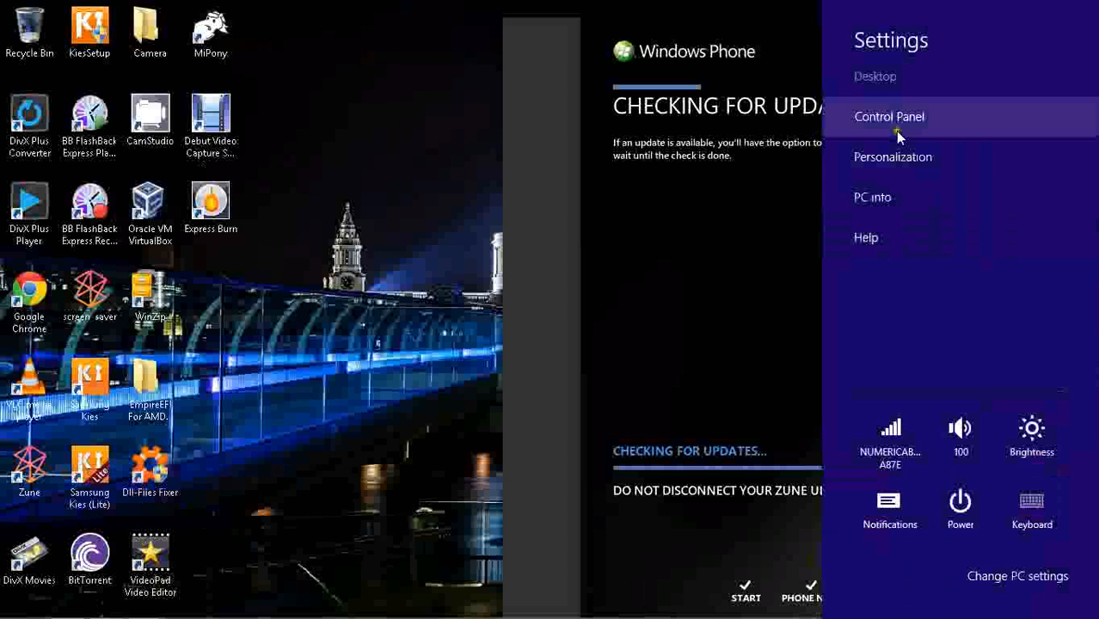
{"action": "left_click", "coordinate": [889, 116]}
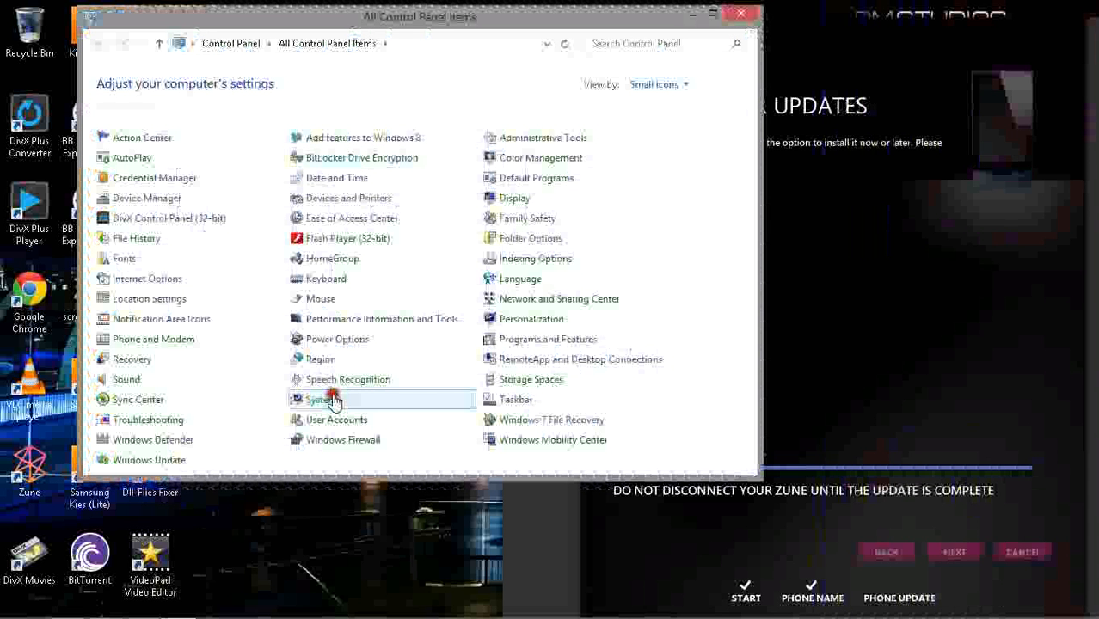
{"action": "left_click", "coordinate": [331, 399]}
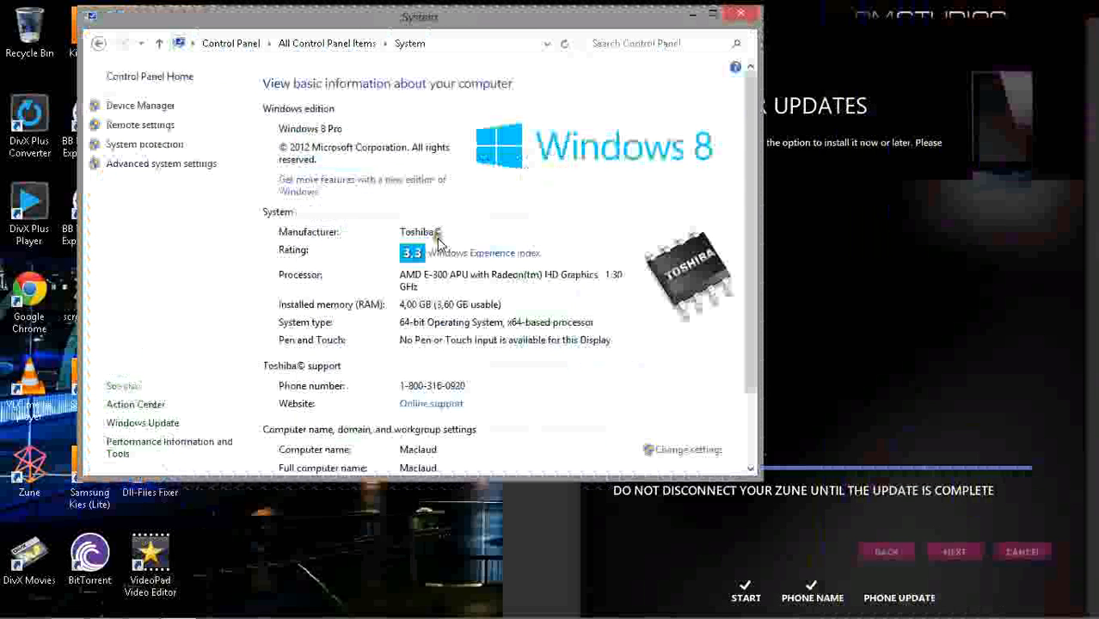
{"action": "mouse_move", "coordinate": [525, 286]}
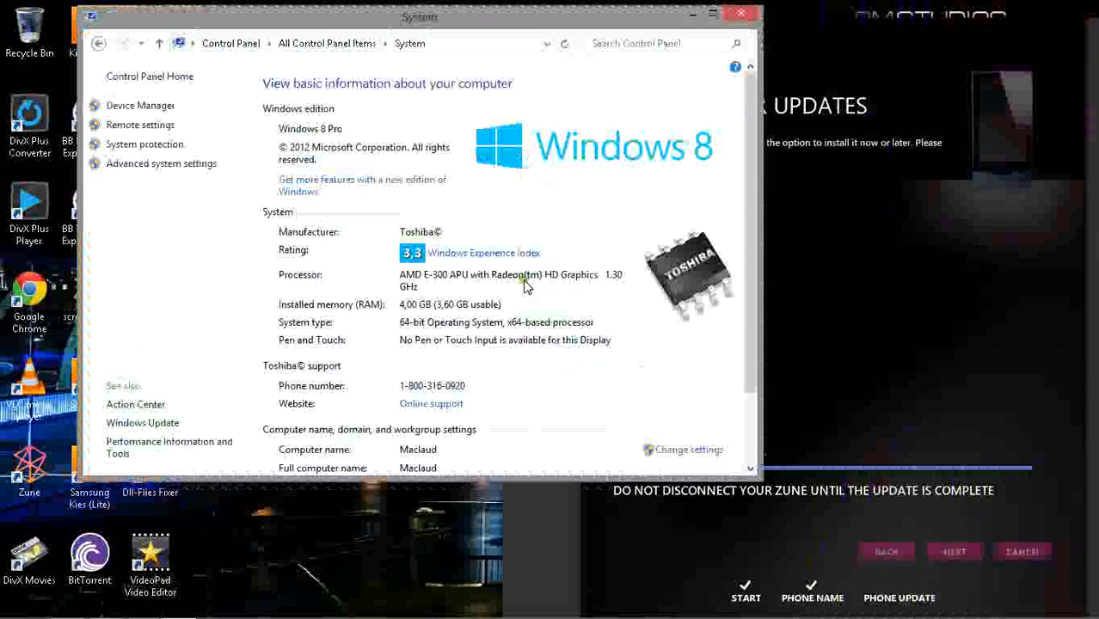
{"action": "scroll", "scroll_direction": "down", "scroll_amount": 3}
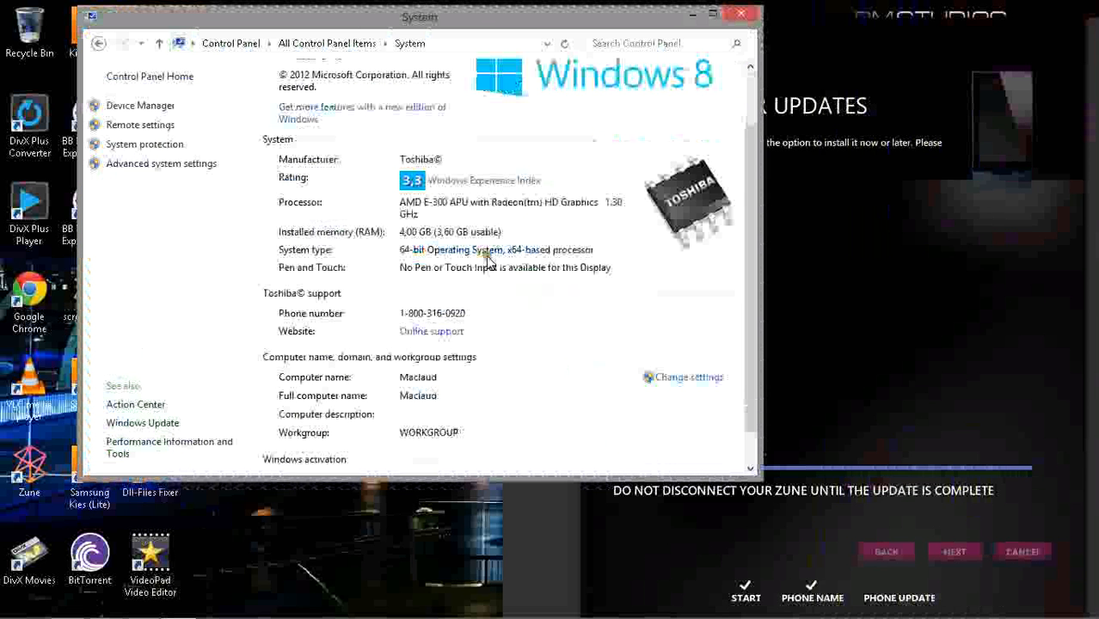
{"action": "mouse_move", "coordinate": [538, 232]}
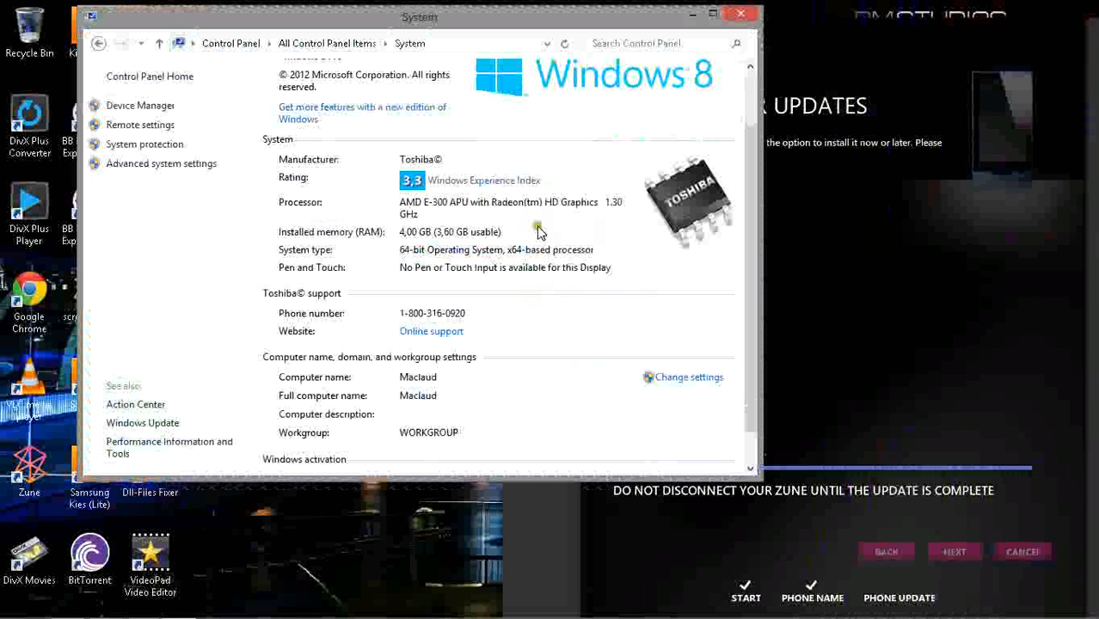
{"action": "scroll", "scroll_direction": "down", "scroll_amount": 3}
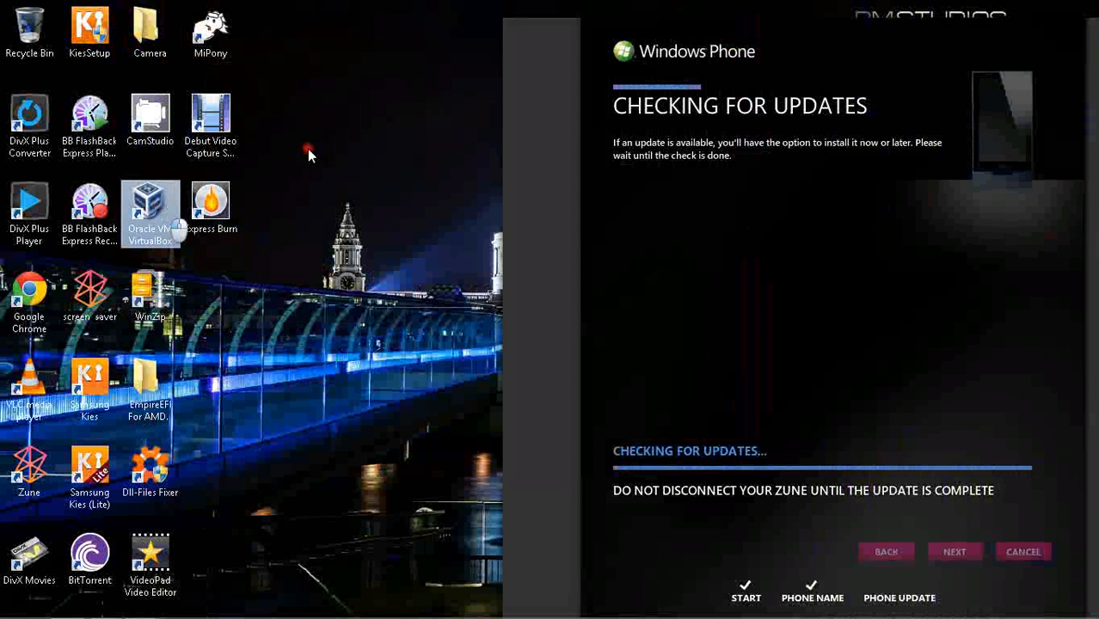
{"action": "mouse_move", "coordinate": [150, 209]}
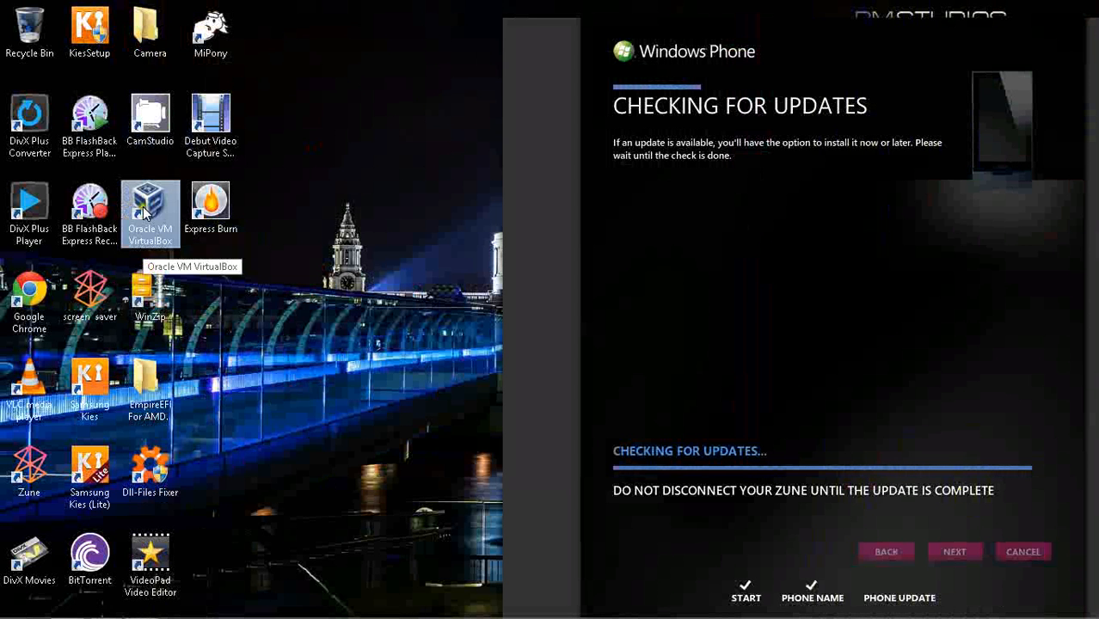
Launch Oracle VM VirtualBox from its desktop icon and open the Mac VM's Configuration.
{"action": "right_click", "coordinate": [150, 206]}
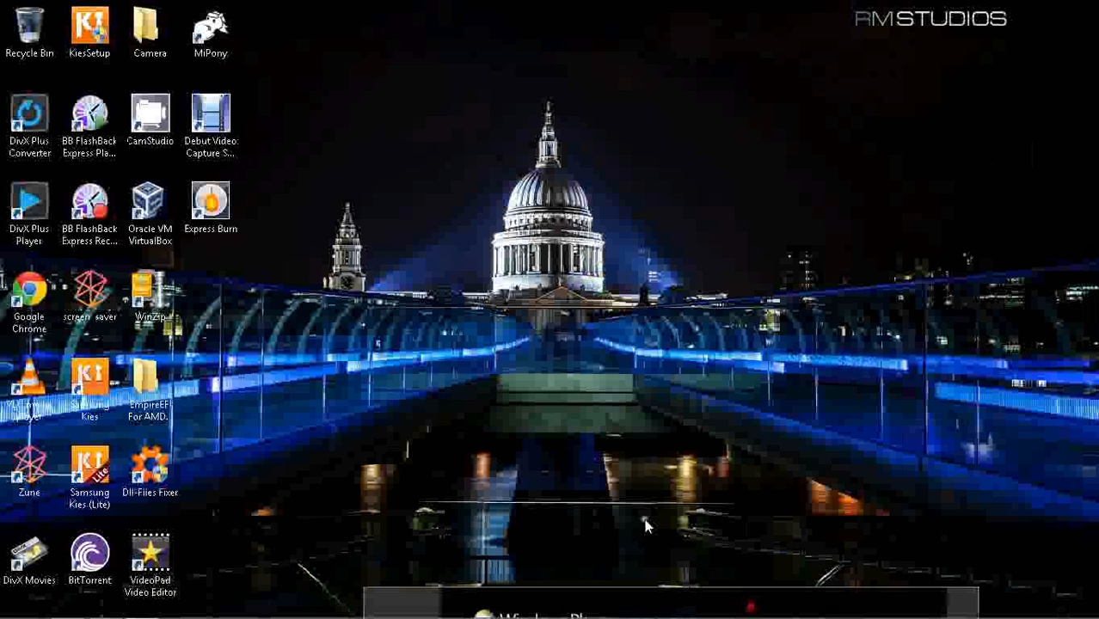
{"action": "double_click", "coordinate": [150, 206]}
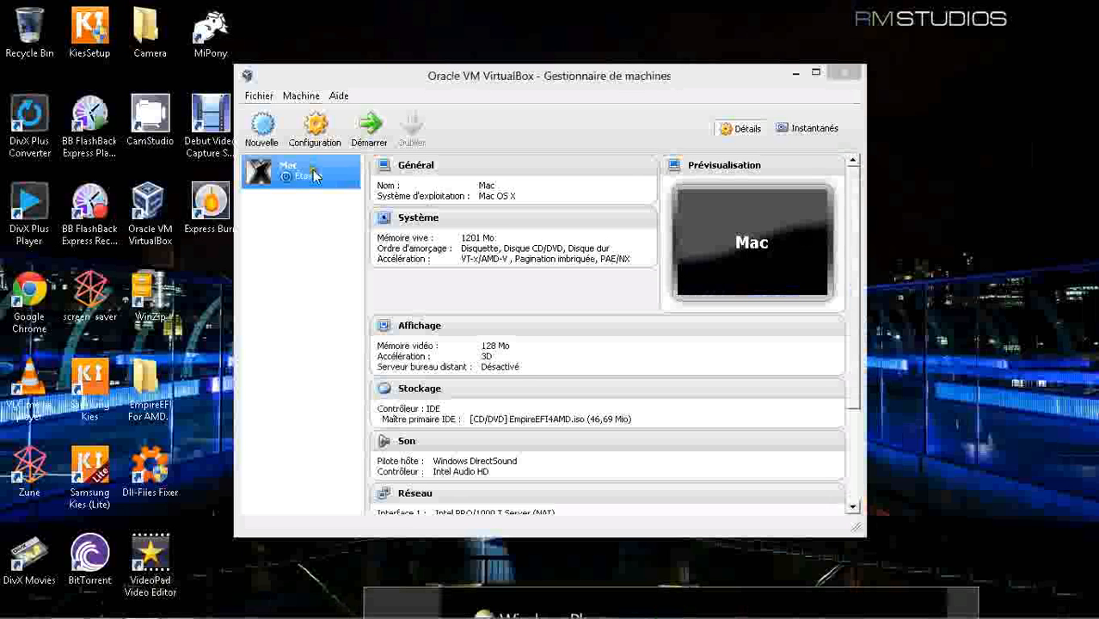
{"action": "mouse_move", "coordinate": [316, 176]}
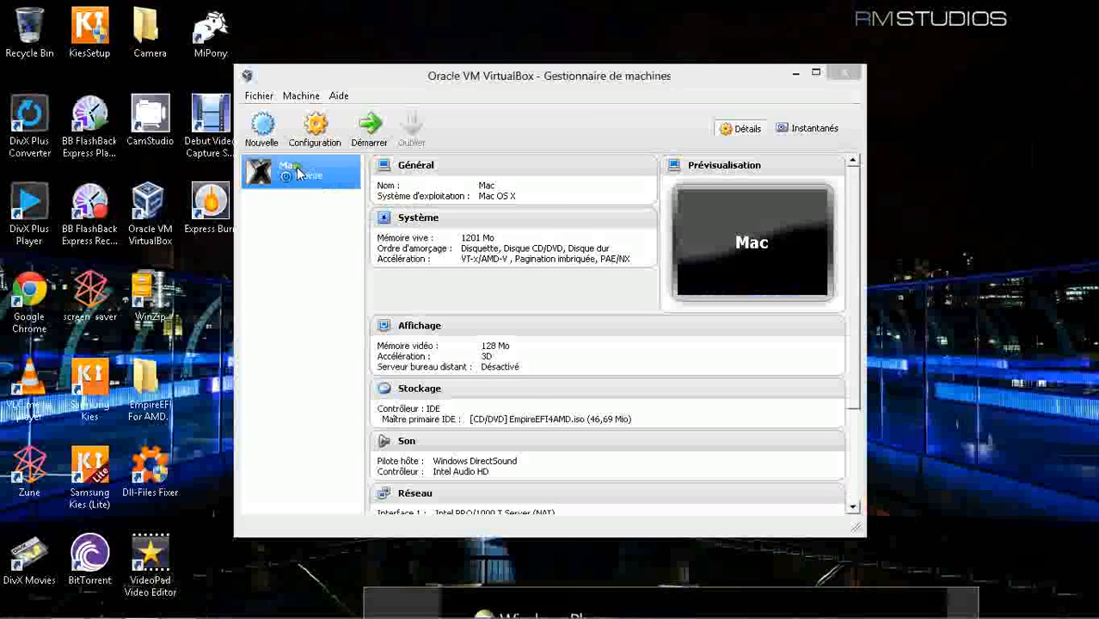
{"action": "right_click", "coordinate": [299, 172]}
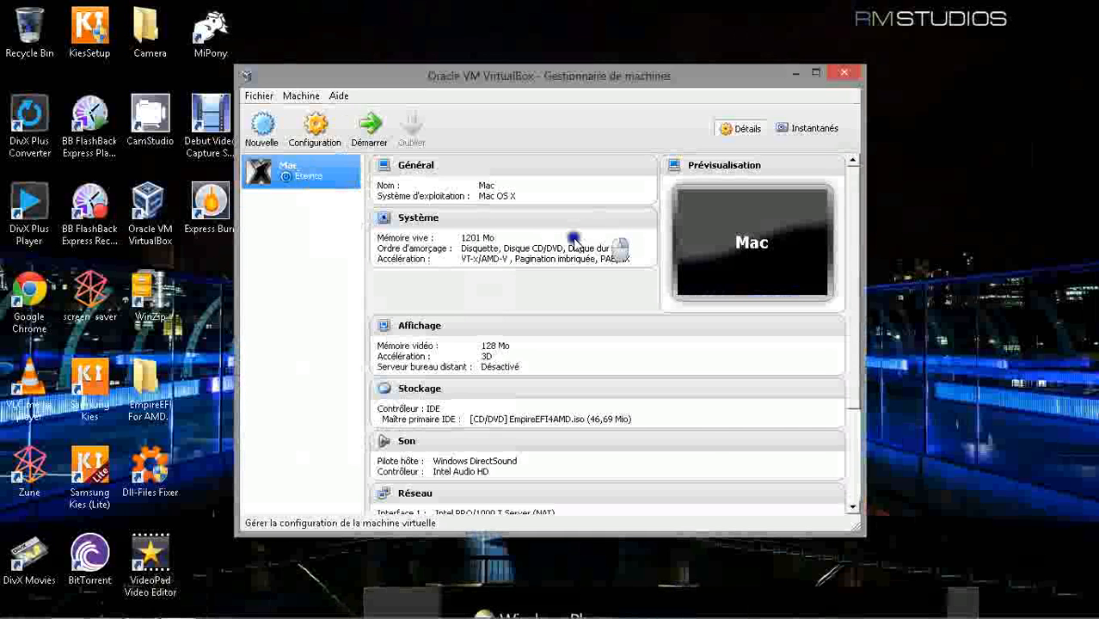
{"action": "left_click", "coordinate": [313, 124]}
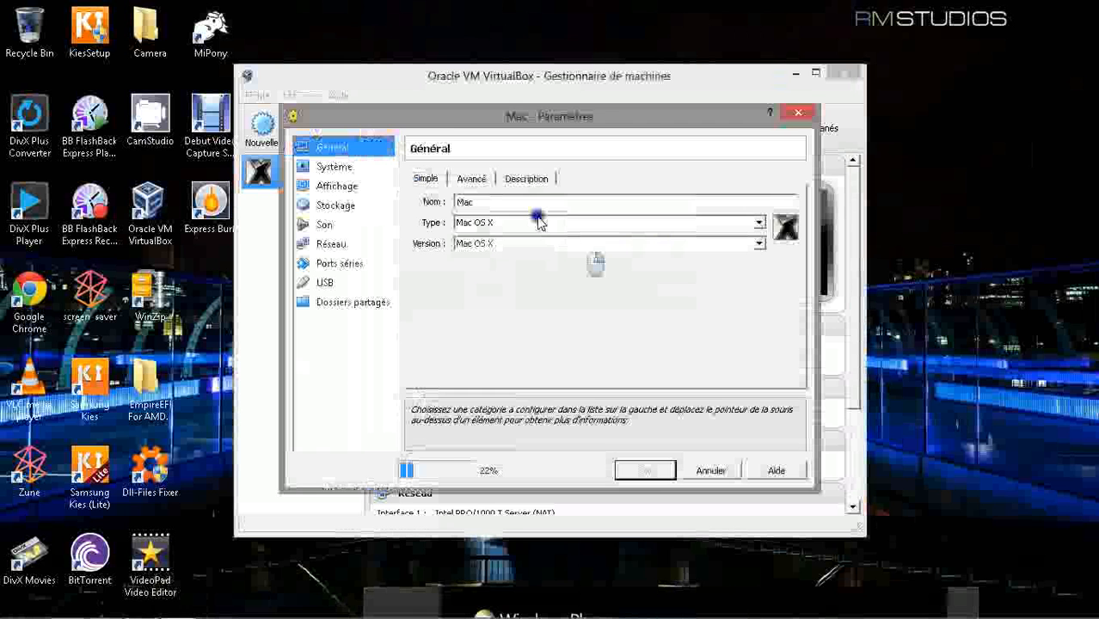
On the Système page, set the Mac VM's Chipset dropdown to PIIX3.
{"action": "left_click", "coordinate": [332, 166]}
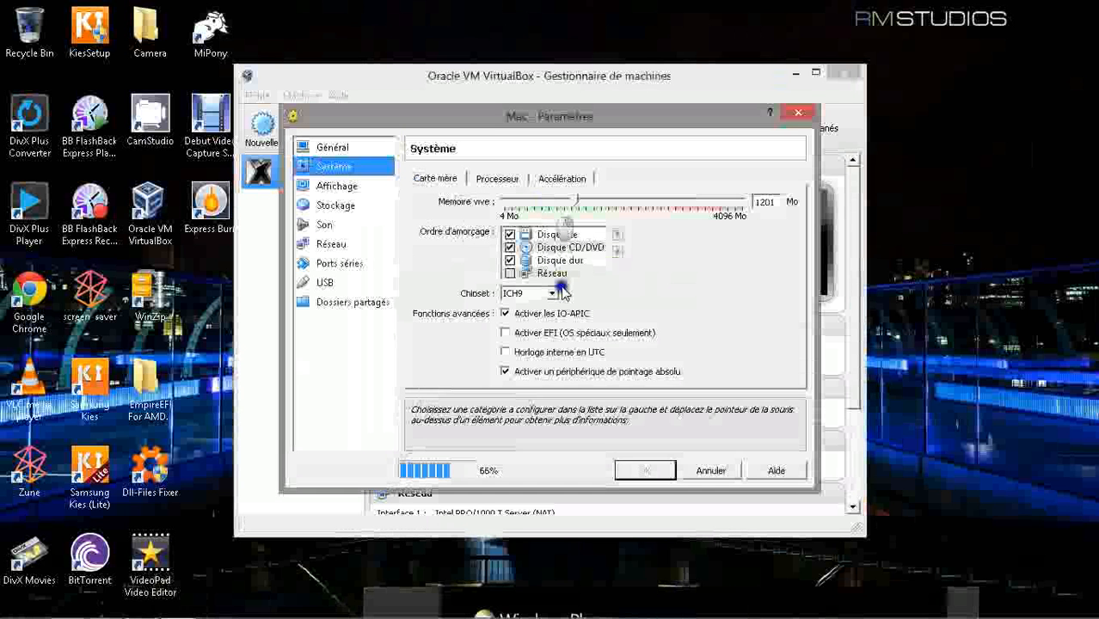
{"action": "left_click", "coordinate": [555, 293]}
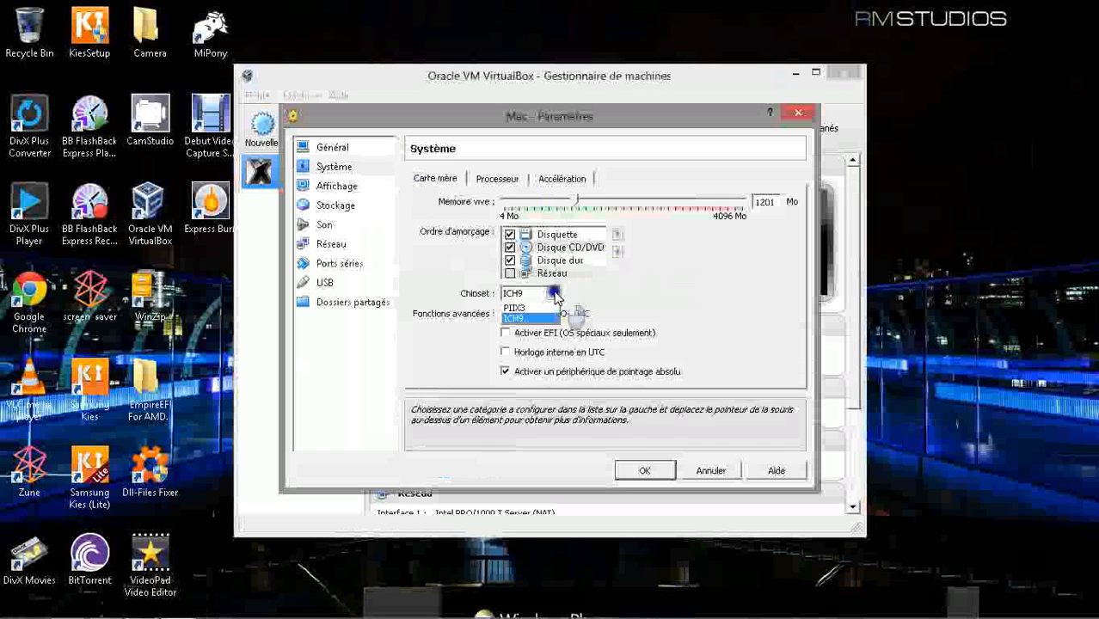
{"action": "left_click", "coordinate": [518, 307]}
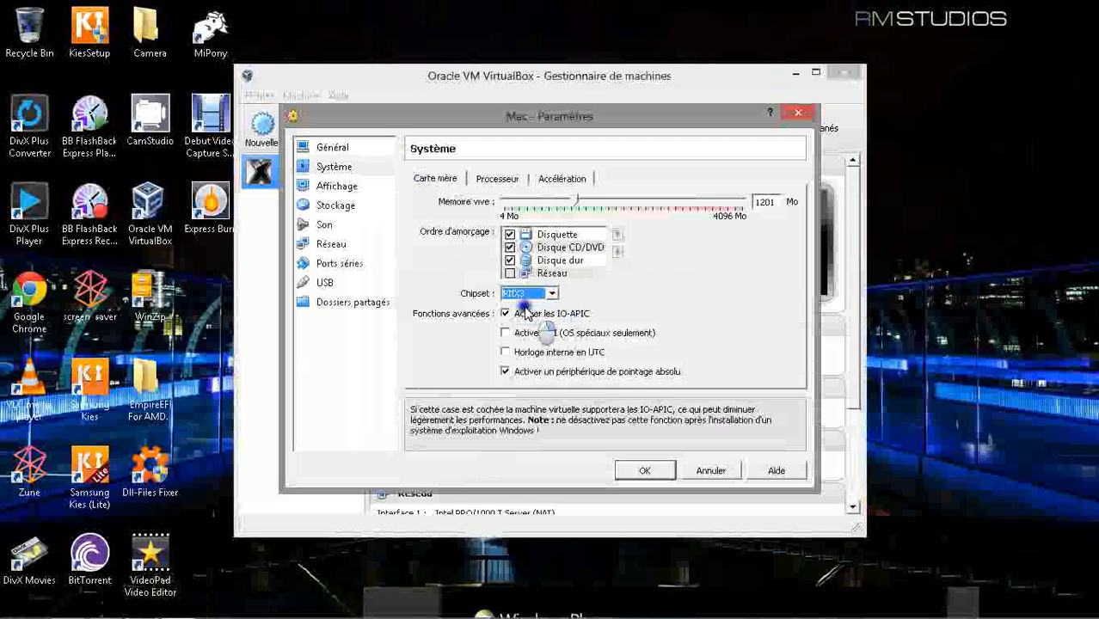
{"action": "left_click", "coordinate": [554, 293]}
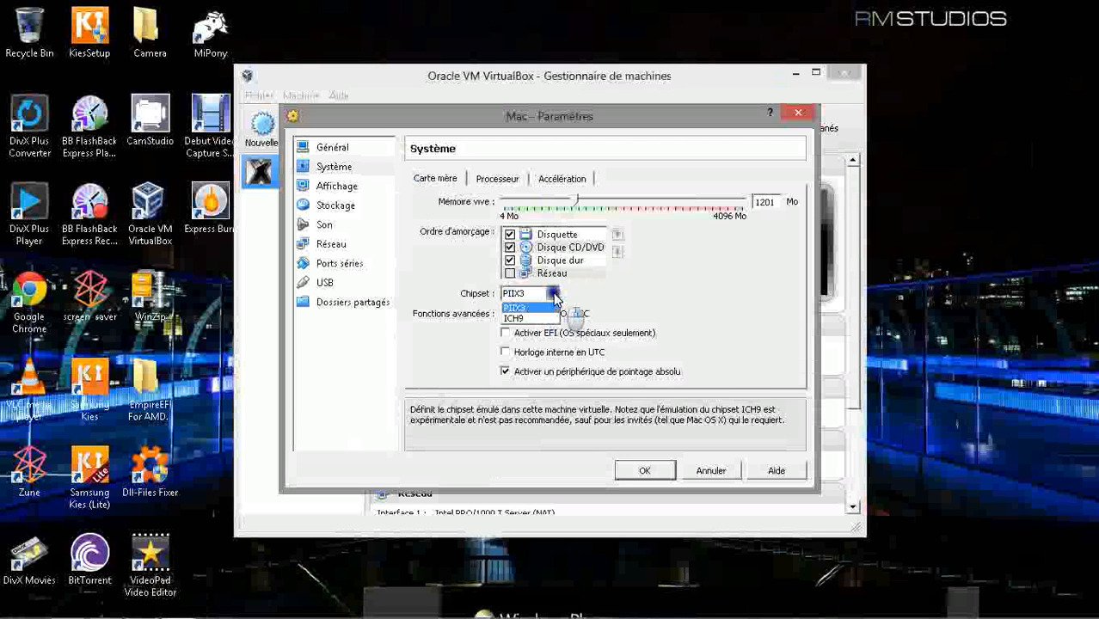
{"action": "left_click", "coordinate": [521, 306]}
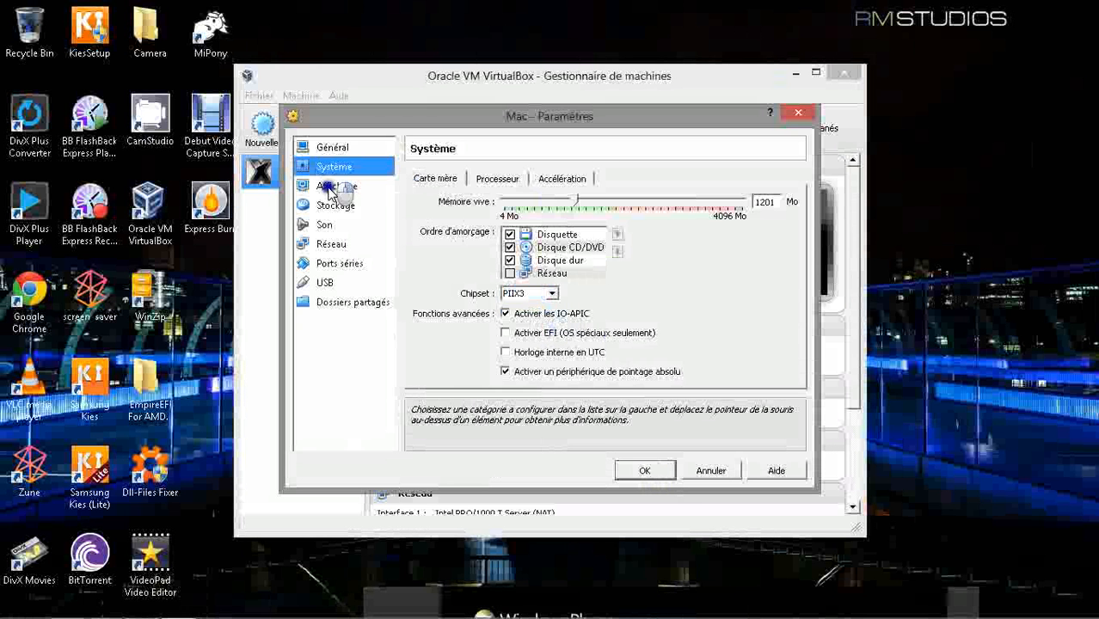
Go via Affichage to Stockage, showing the IDE controller with EmpireEFI4AMD.iso.
{"action": "left_click", "coordinate": [336, 185]}
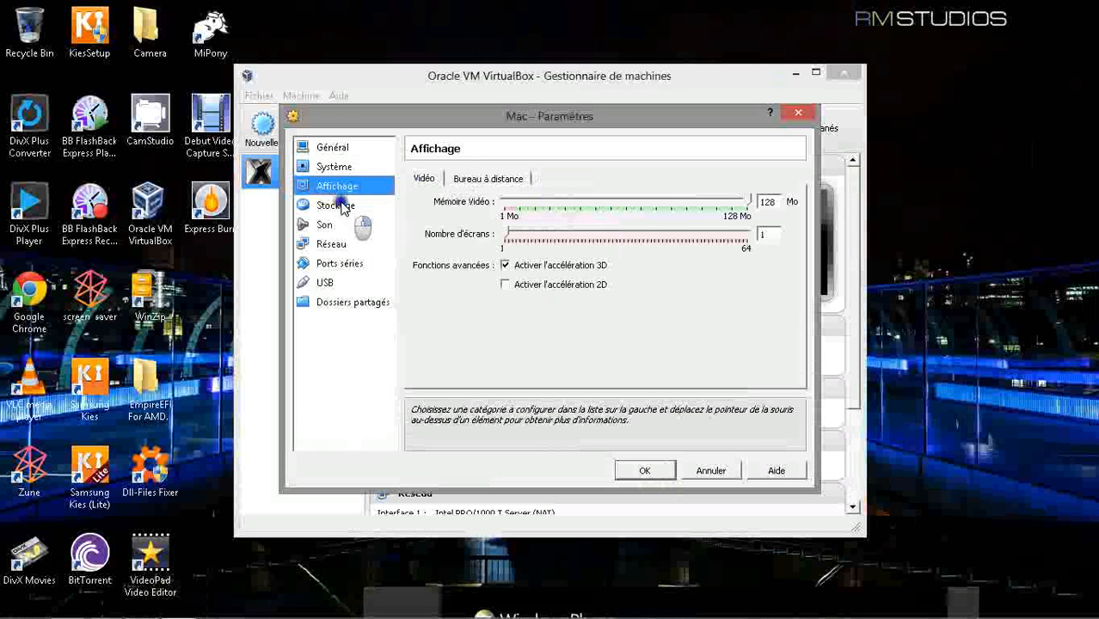
{"action": "left_click", "coordinate": [335, 205]}
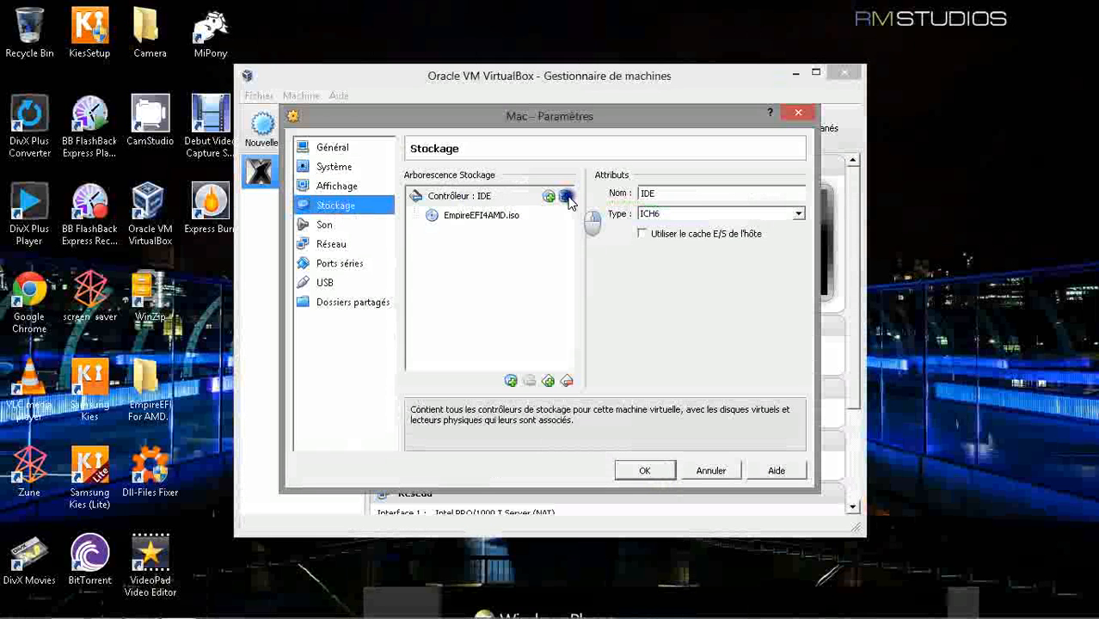
Add the existing OS X Mountain Lion disk to Contrôleur IDE, triggering an open error.
{"action": "left_click", "coordinate": [564, 196]}
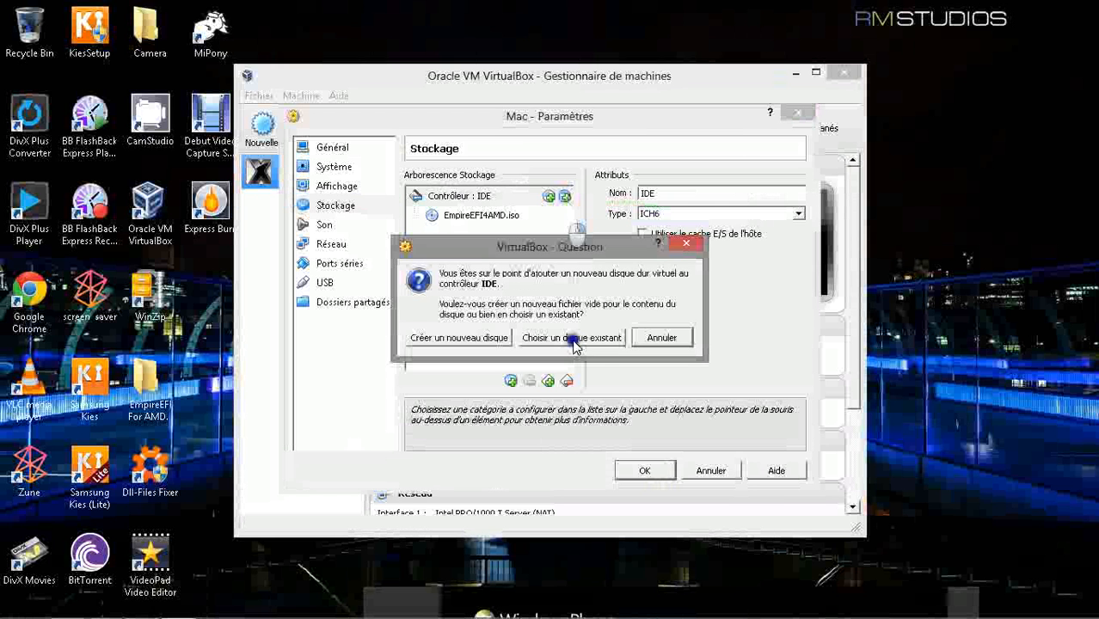
{"action": "left_click", "coordinate": [572, 337]}
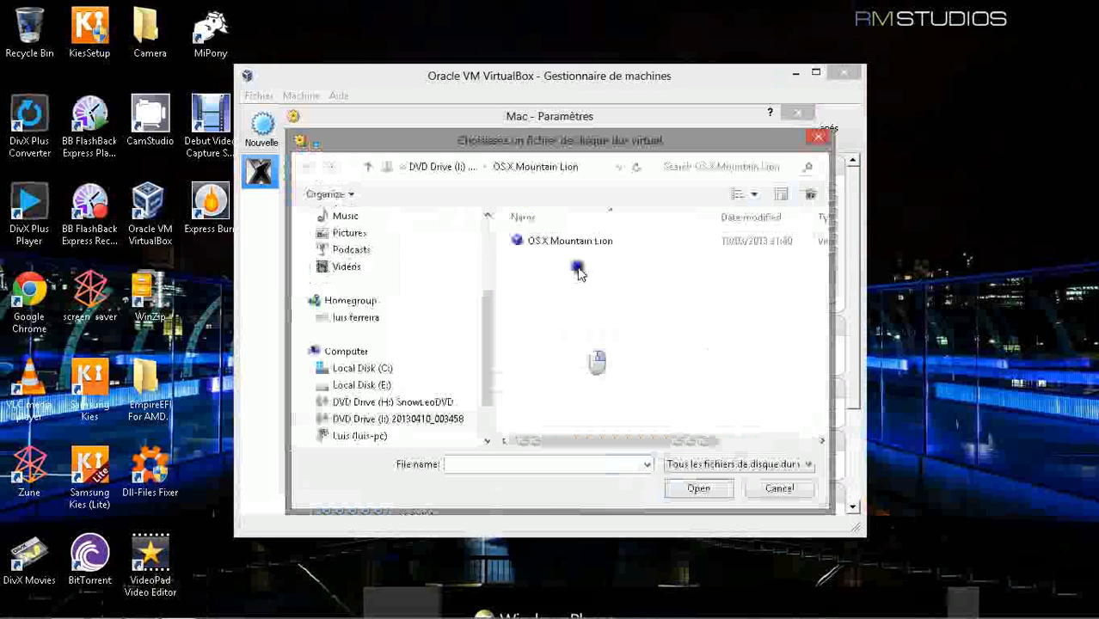
{"action": "left_click", "coordinate": [565, 240]}
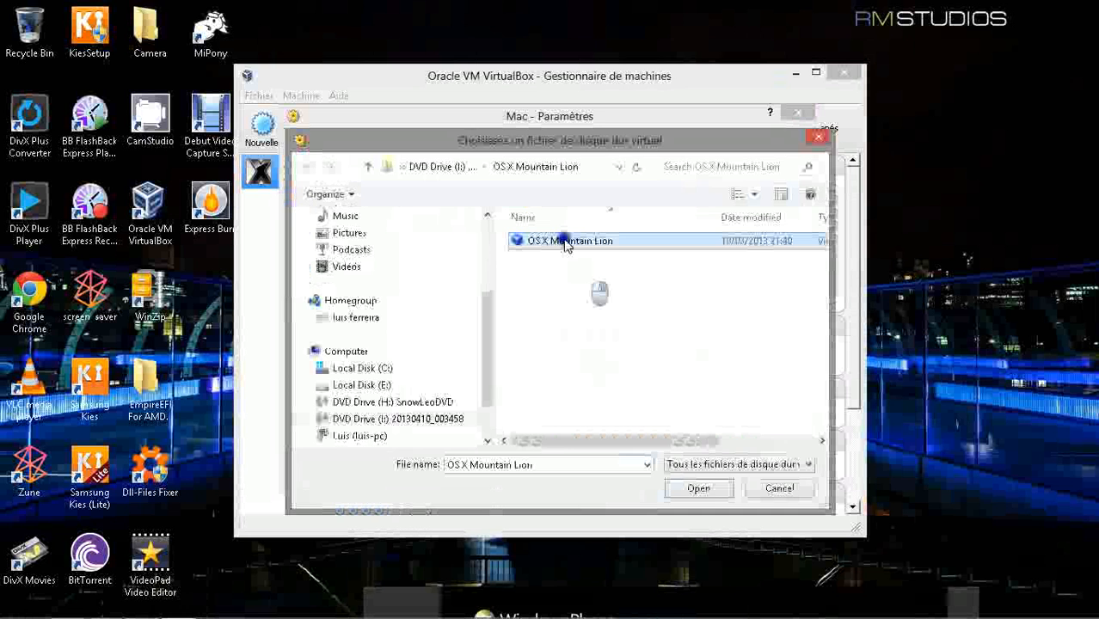
{"action": "left_click", "coordinate": [699, 488]}
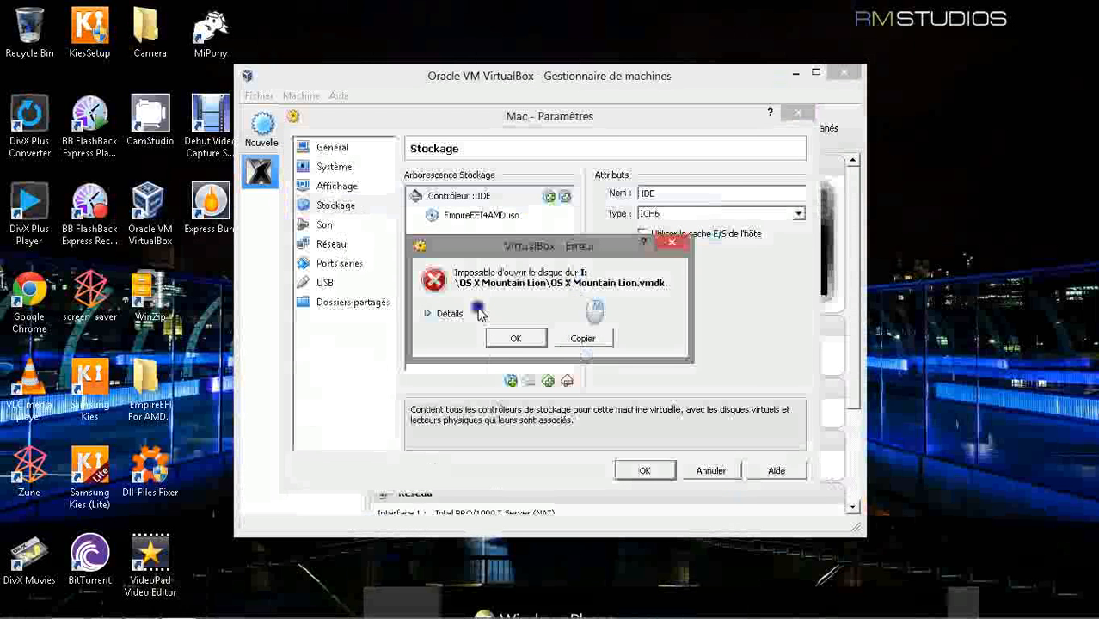
Expand the error's Détails to show VBOX_E_OBJECT_NOT_FOUND, leaving File Explorer on Downloads.
{"action": "left_click", "coordinate": [440, 313]}
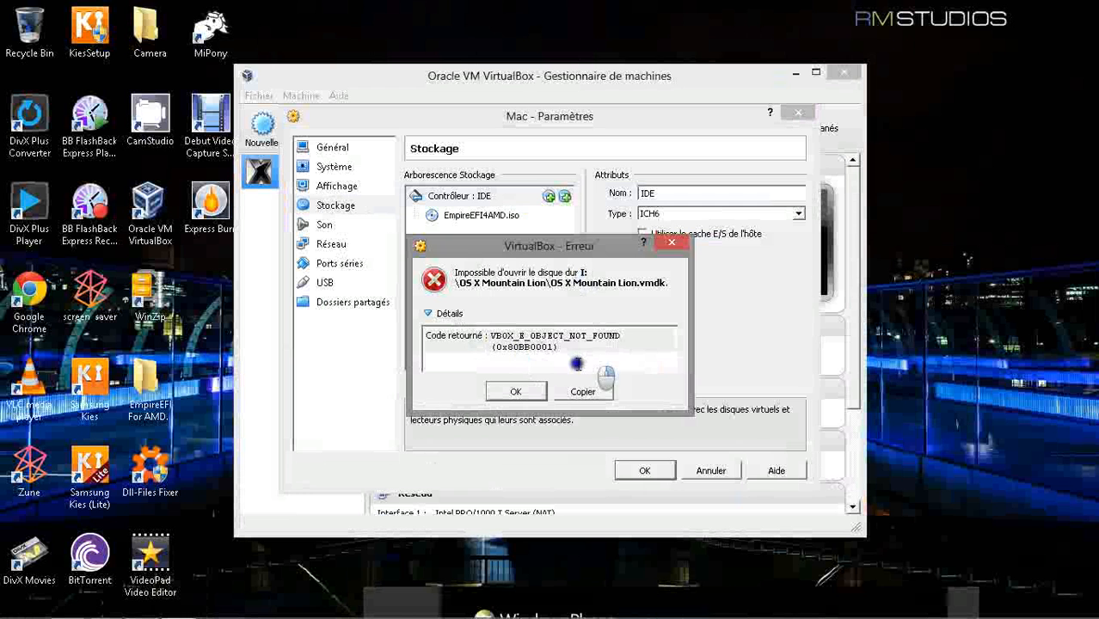
{"action": "mouse_move", "coordinate": [584, 302]}
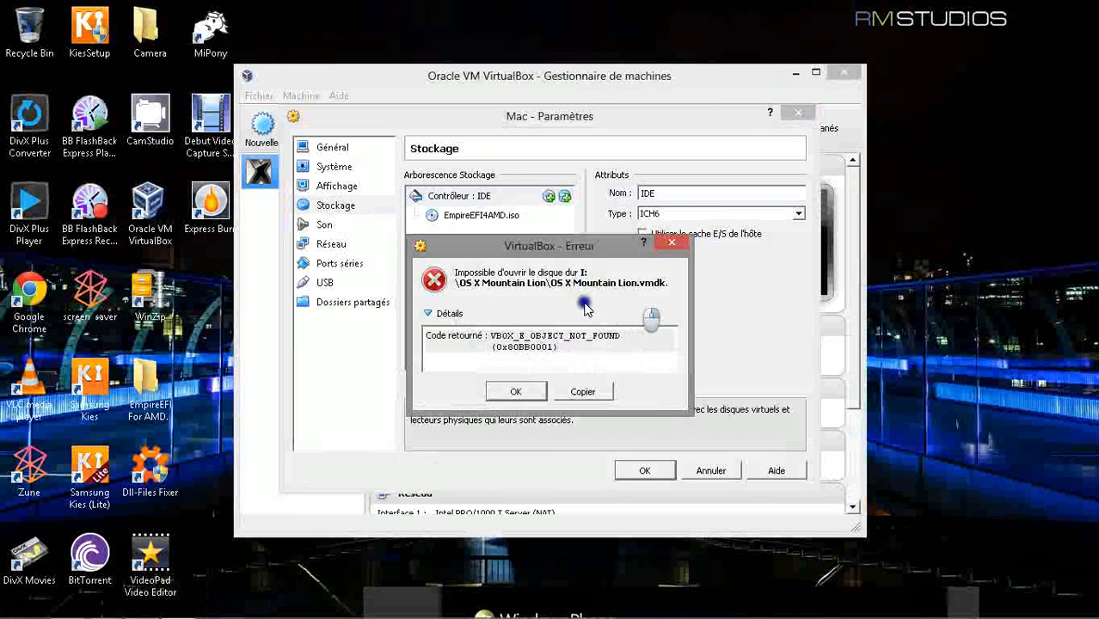
{"action": "mouse_move", "coordinate": [546, 291]}
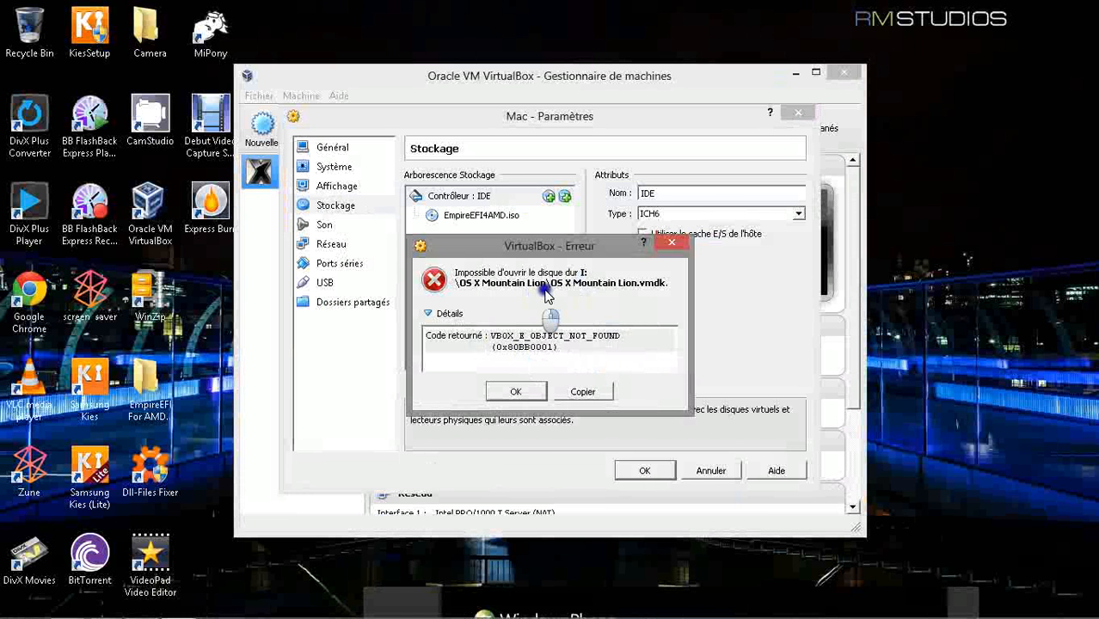
{"action": "mouse_move", "coordinate": [604, 277]}
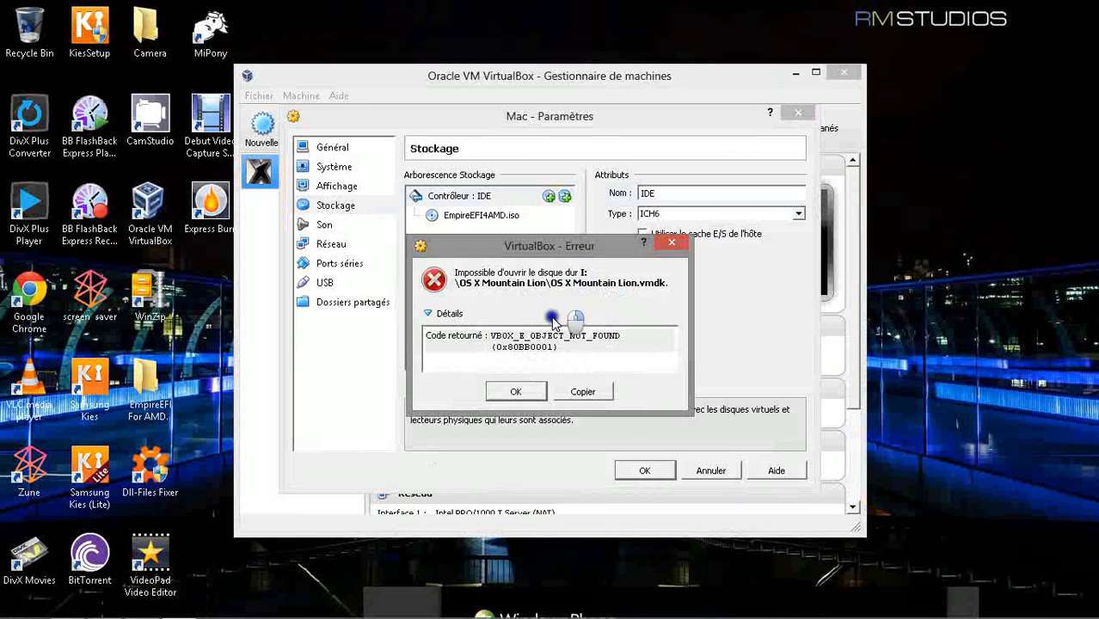
{"action": "left_click", "coordinate": [516, 391]}
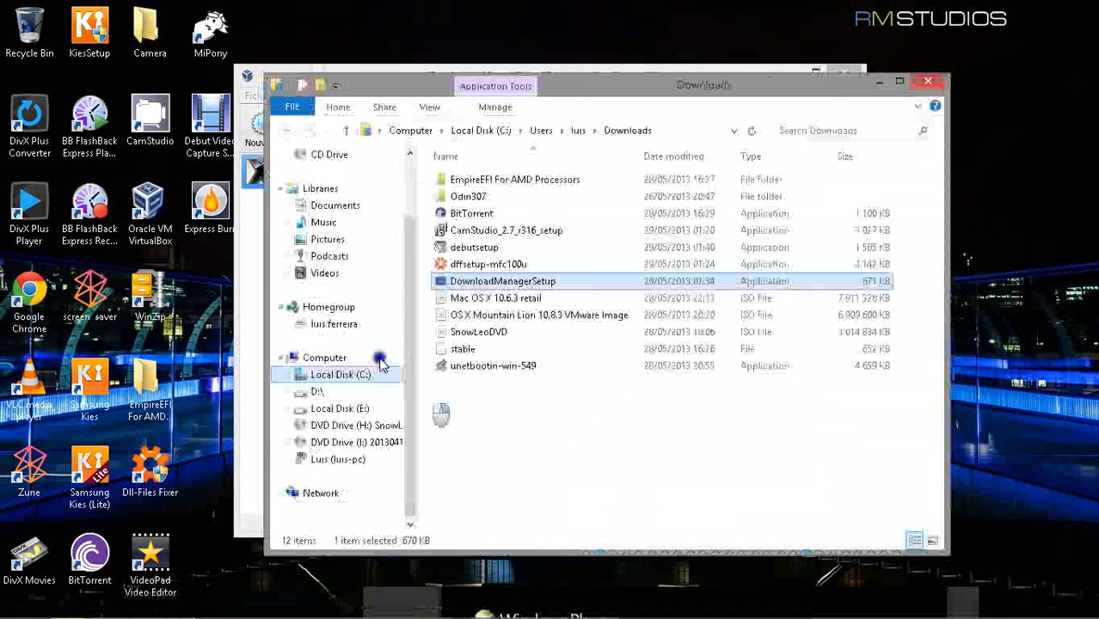
Open and expand DVD Drive I: to reveal its OS X Mountain Lion folder.
{"action": "left_click", "coordinate": [352, 442]}
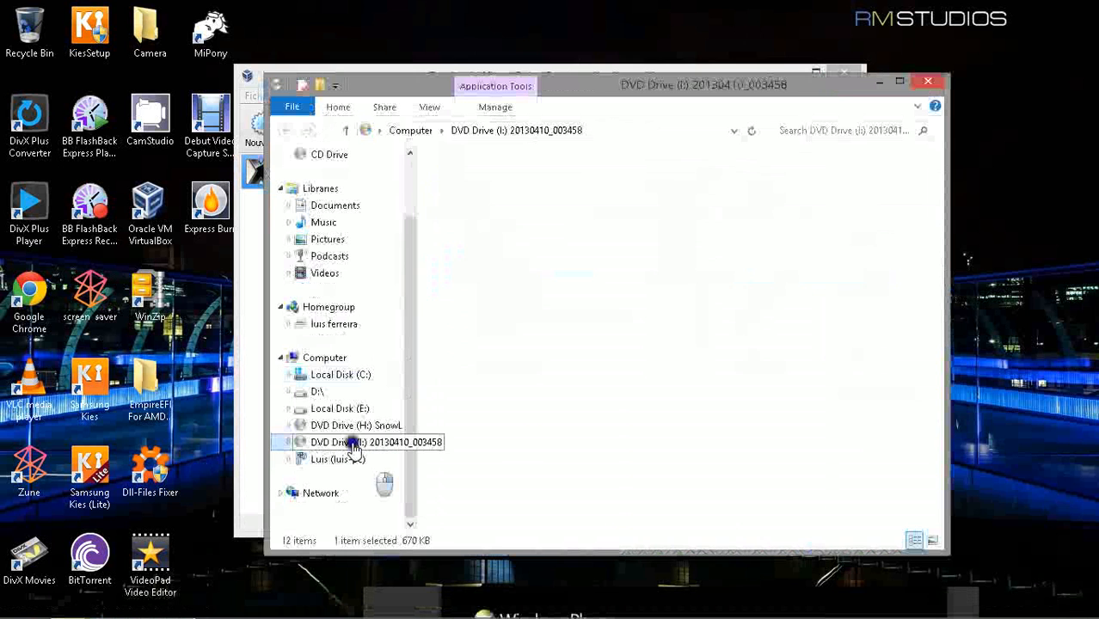
{"action": "double_click", "coordinate": [353, 441]}
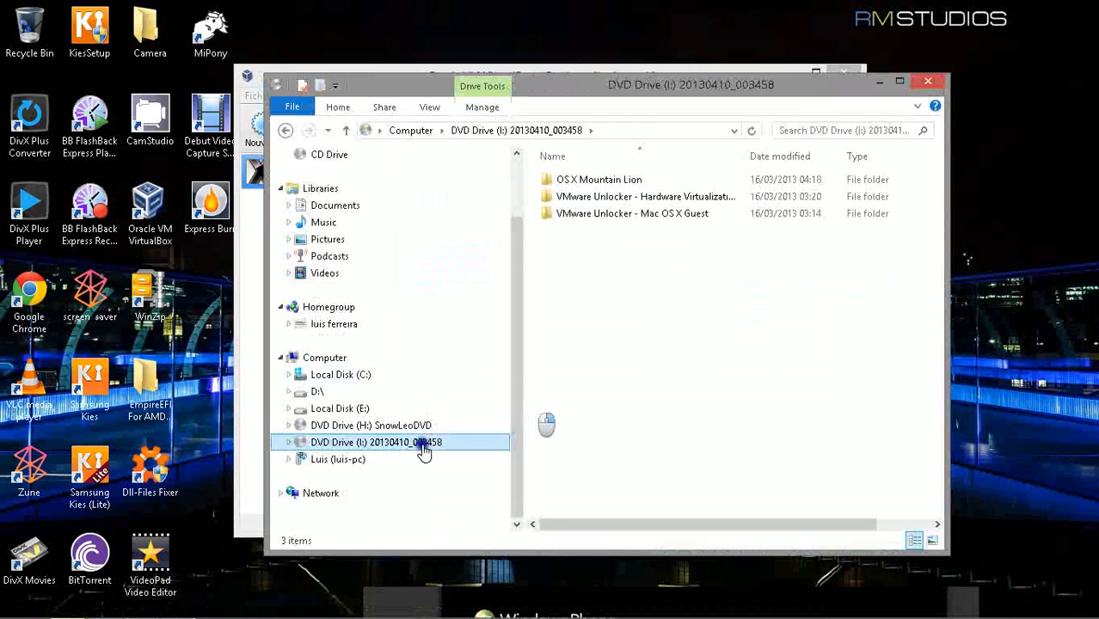
{"action": "mouse_move", "coordinate": [687, 250]}
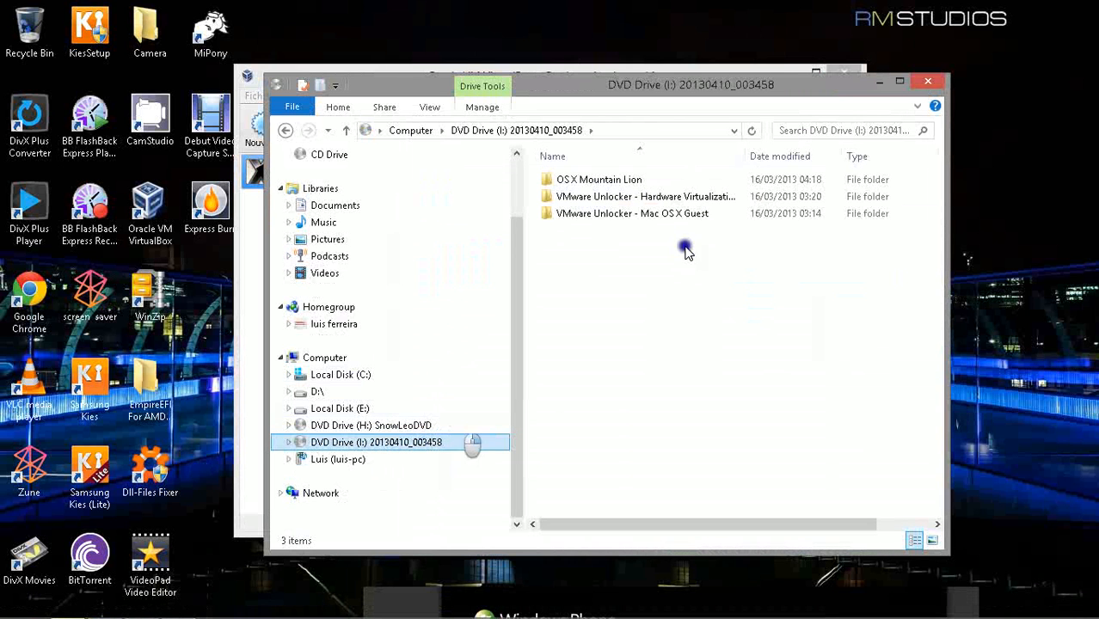
{"action": "mouse_move", "coordinate": [348, 447]}
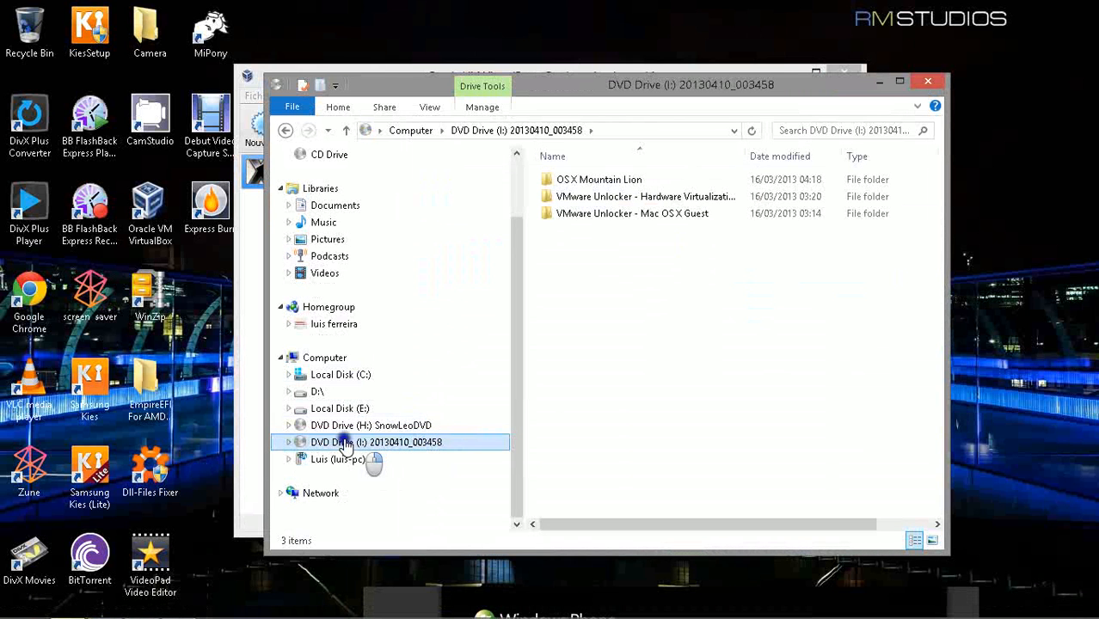
{"action": "right_click", "coordinate": [346, 442]}
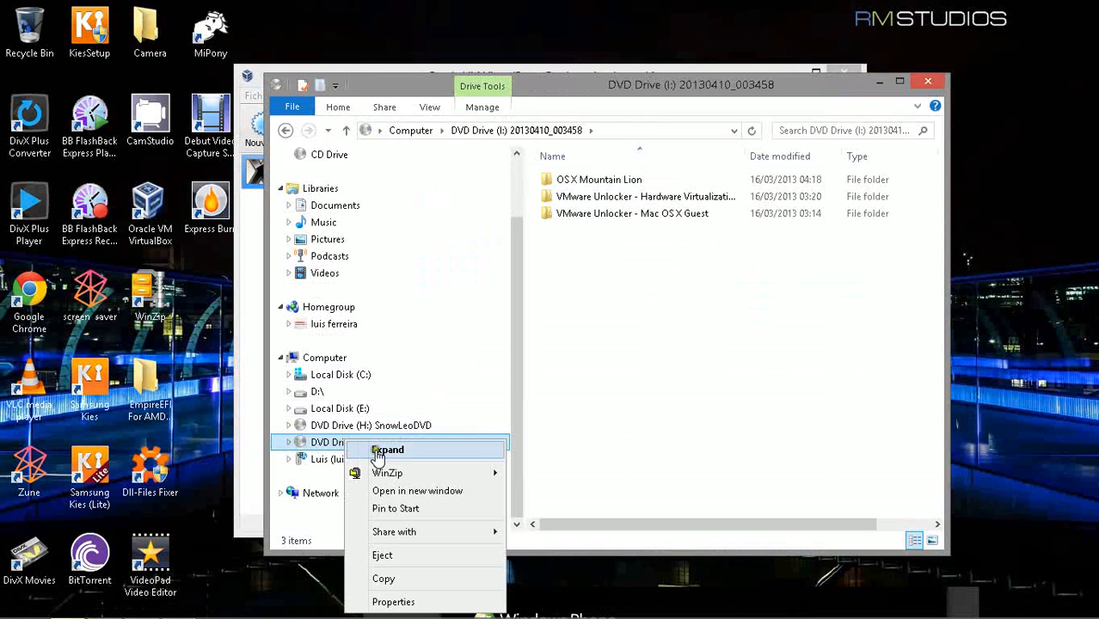
{"action": "left_click", "coordinate": [388, 450]}
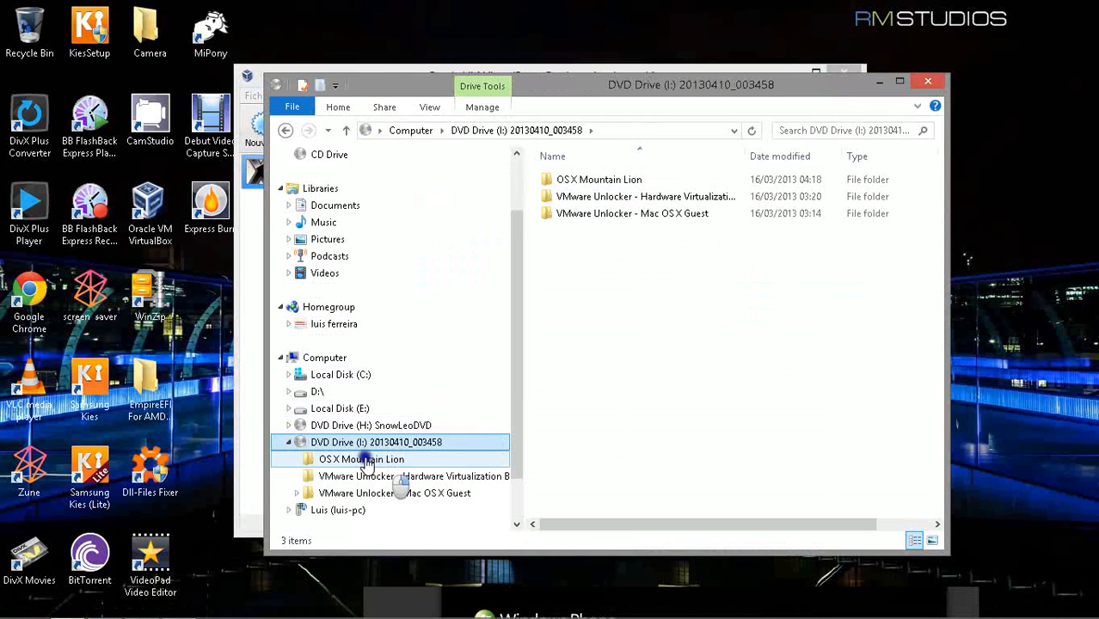
{"action": "right_click", "coordinate": [361, 458]}
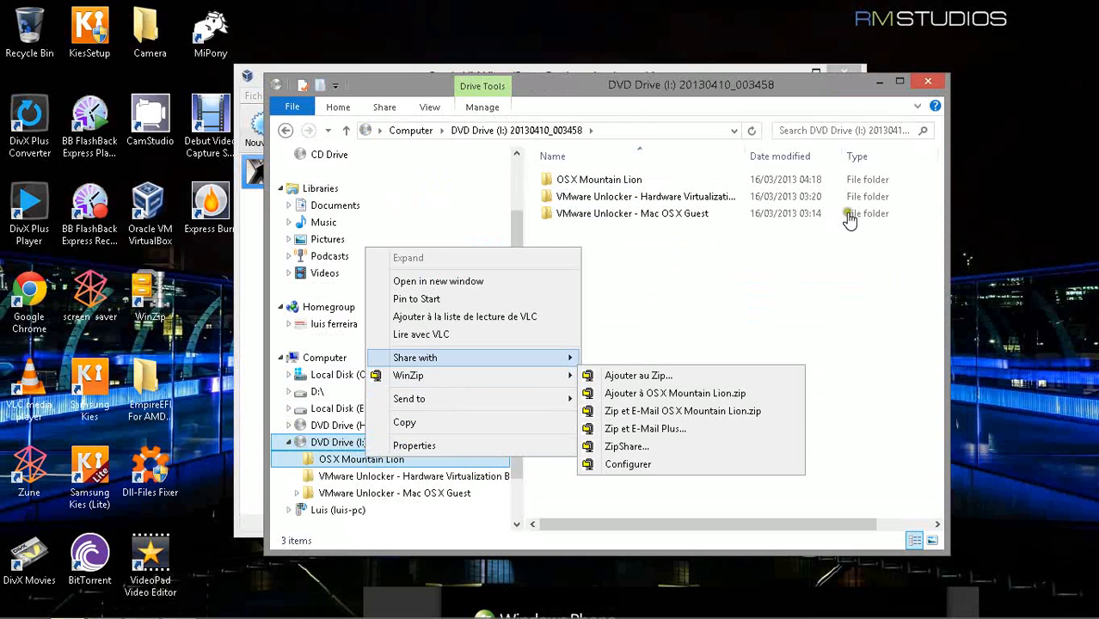
{"action": "left_click", "coordinate": [774, 265]}
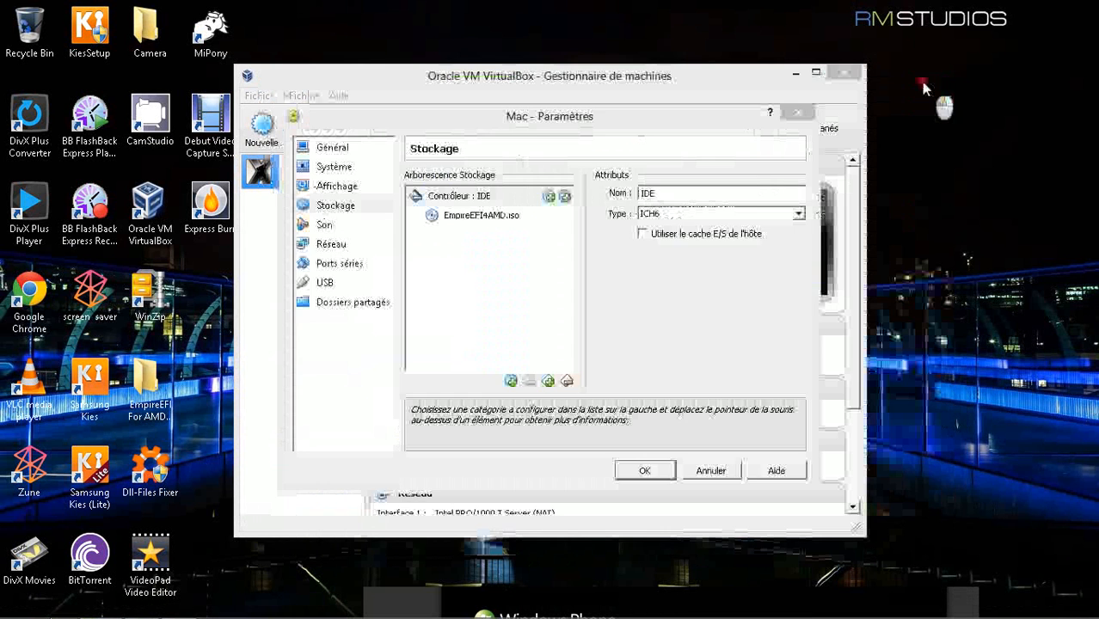
Enable 'Utiliser le cache E/S de l'hôte' on Contrôleur IDE and start adding a disk.
{"action": "left_click", "coordinate": [455, 195]}
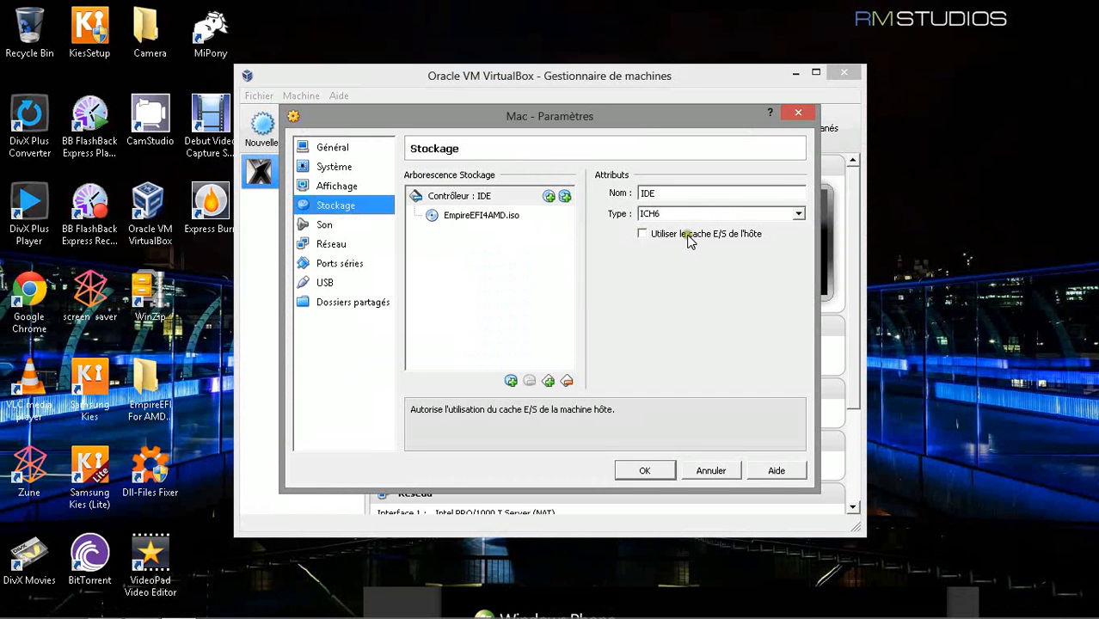
{"action": "left_click", "coordinate": [641, 233]}
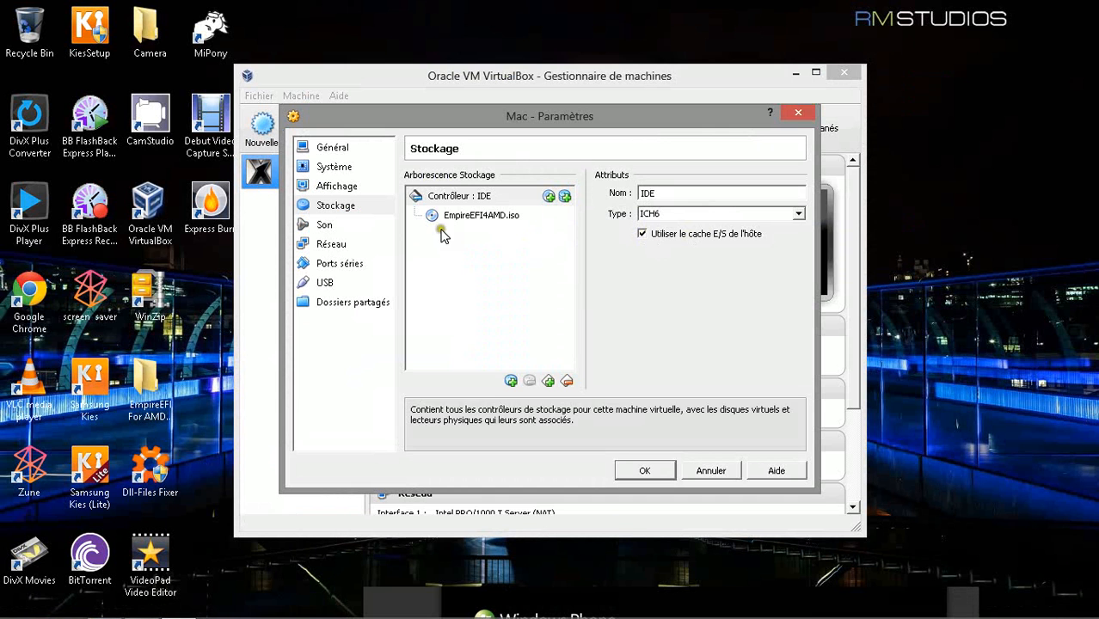
{"action": "left_click", "coordinate": [564, 195]}
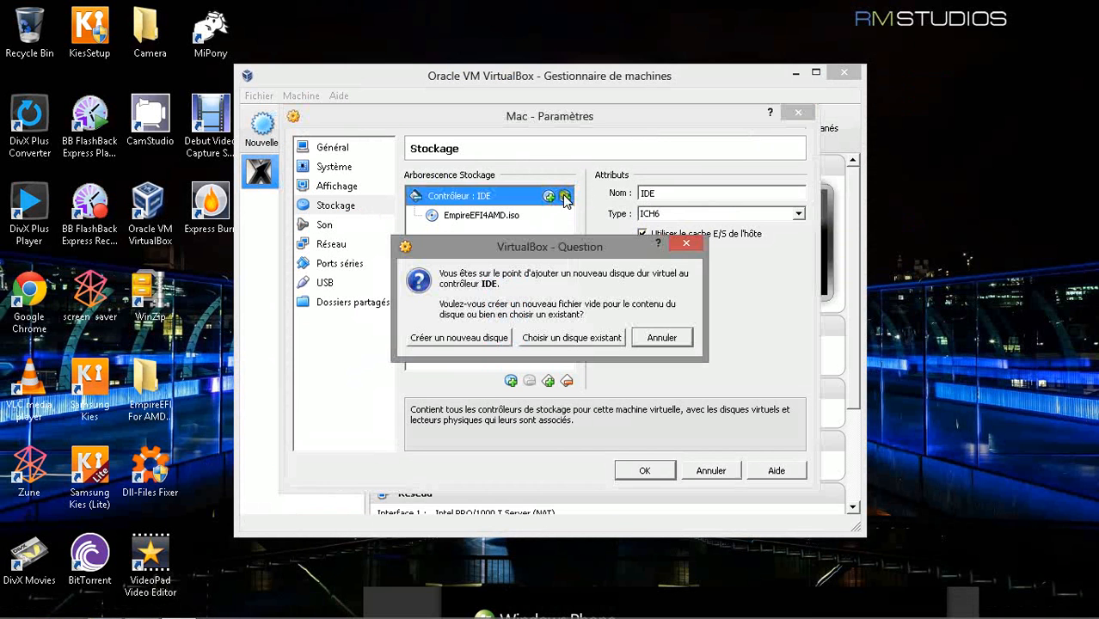
Pick the existing OS X Mountain Lion.vmdk, acknowledge the error, and close Paramètres.
{"action": "left_click", "coordinate": [661, 337]}
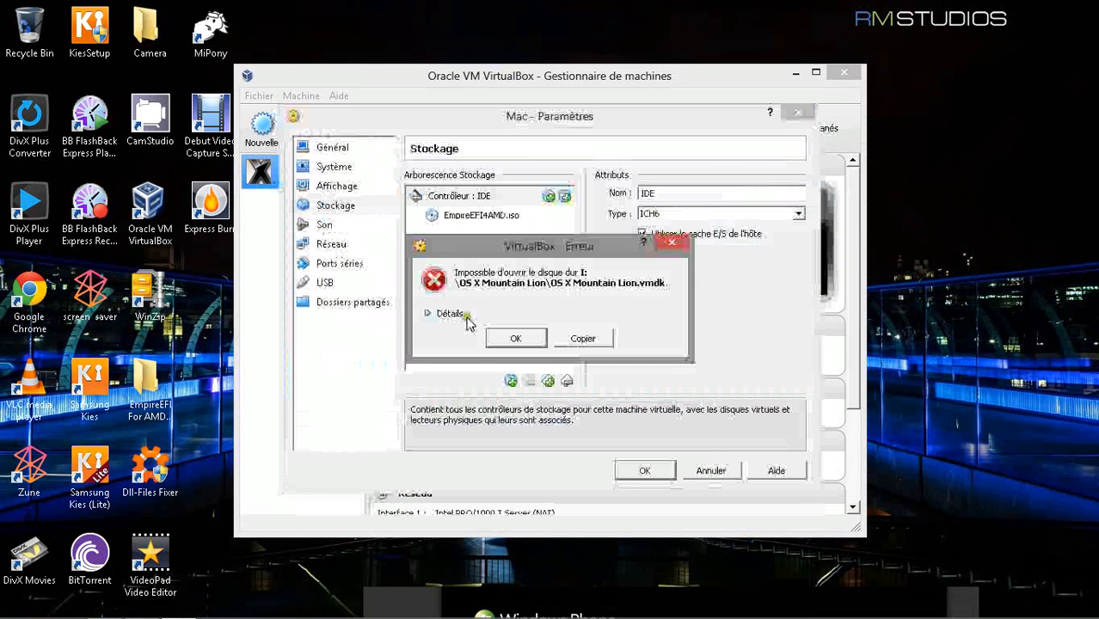
{"action": "left_click", "coordinate": [515, 338]}
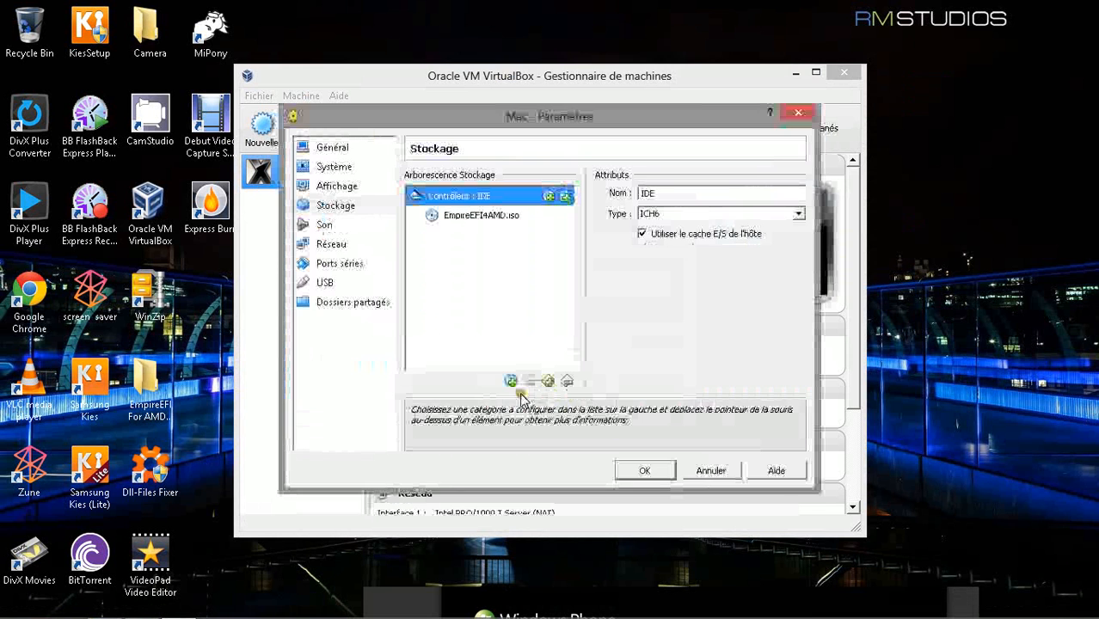
{"action": "left_click", "coordinate": [645, 470]}
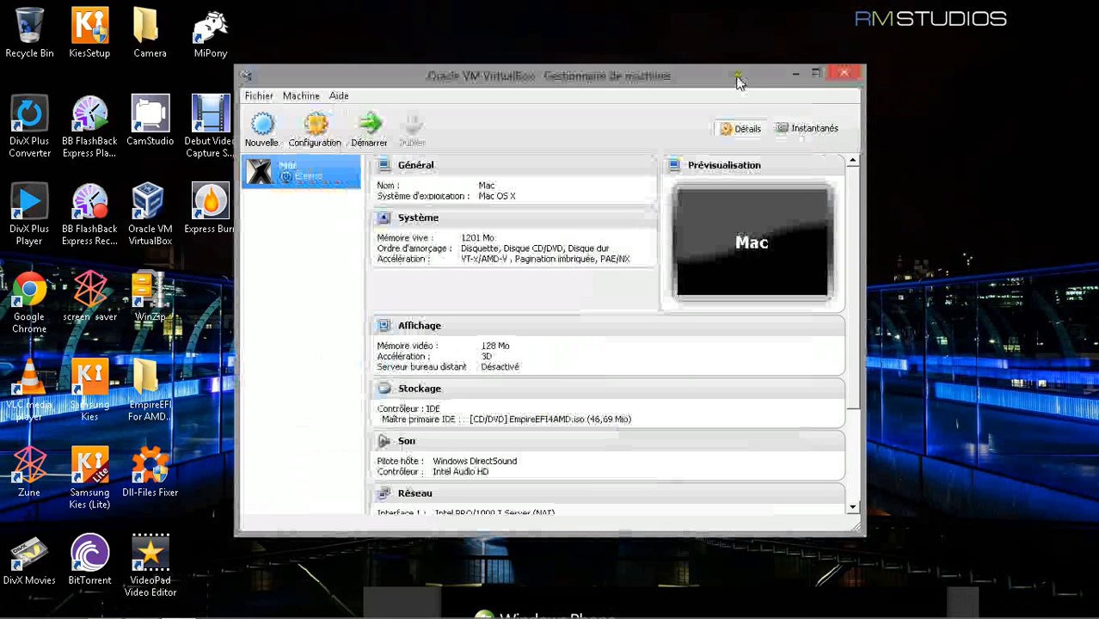
Minimize VirtualBox, move the CamStudio shortcut to the top row and back, then deselect it.
{"action": "left_click", "coordinate": [844, 72]}
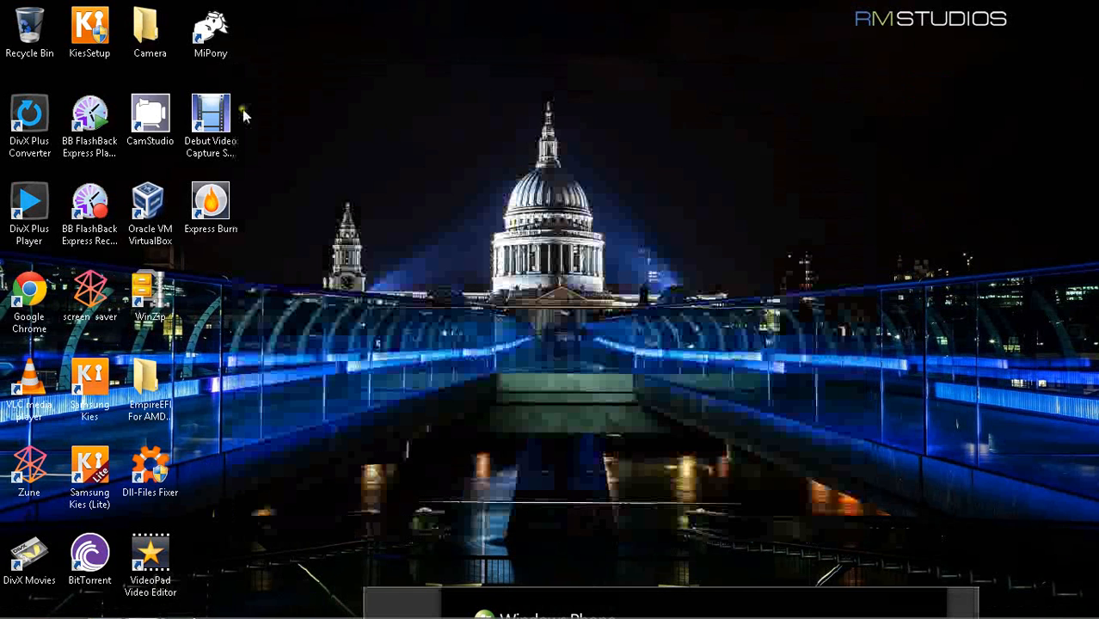
{"action": "left_click_drag", "start_coordinate": [150, 116], "coordinate": [331, 34]}
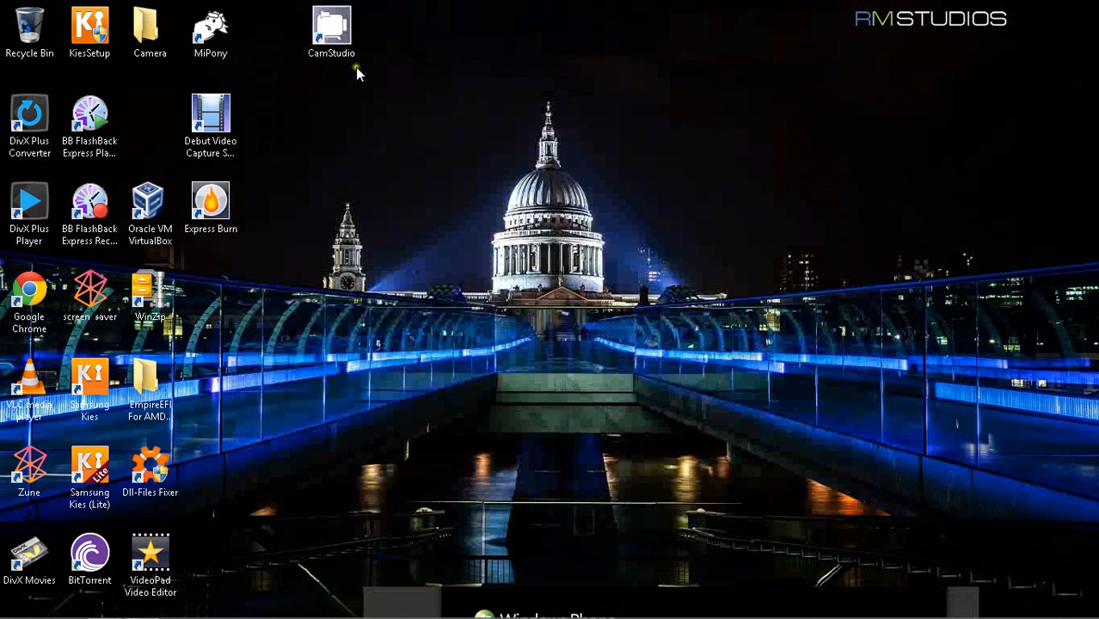
{"action": "left_click", "coordinate": [333, 30]}
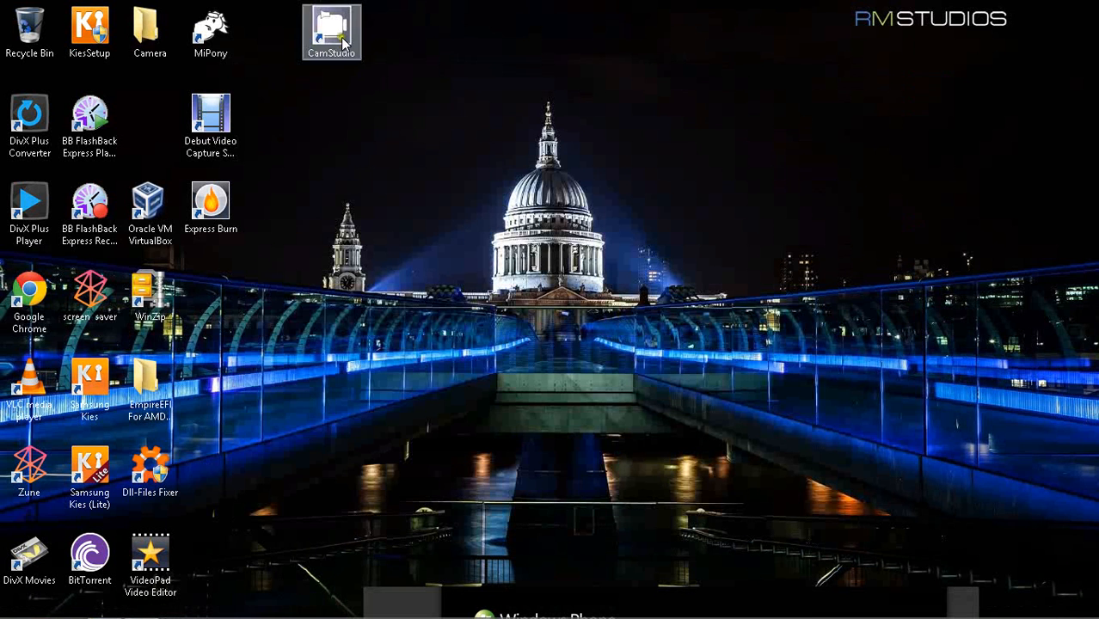
{"action": "left_click_drag", "start_coordinate": [332, 32], "coordinate": [452, 119]}
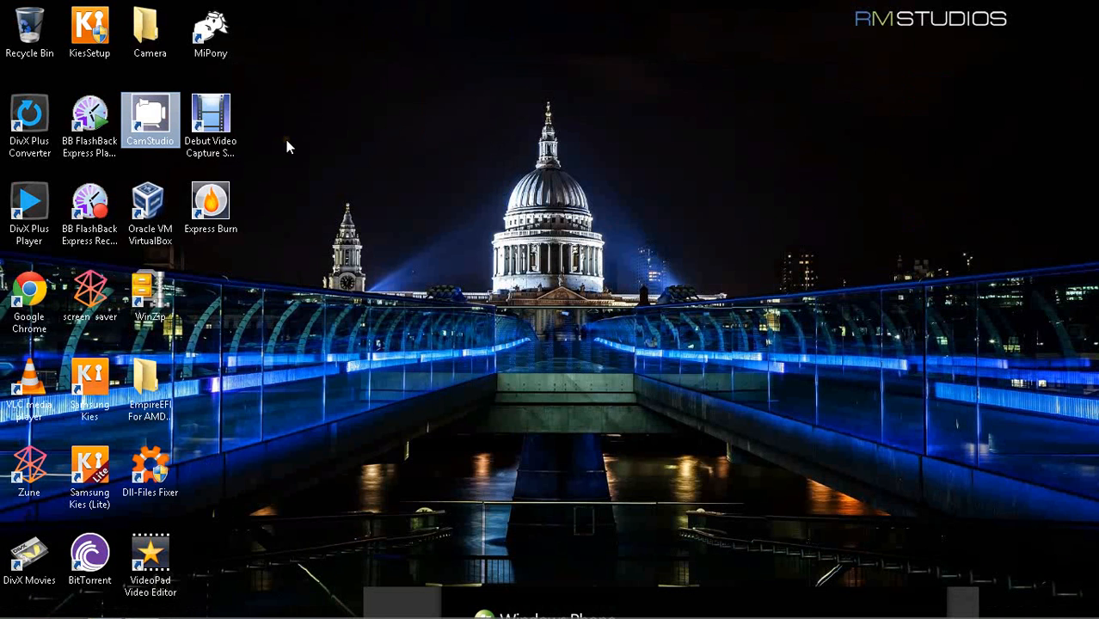
{"action": "mouse_move", "coordinate": [562, 107]}
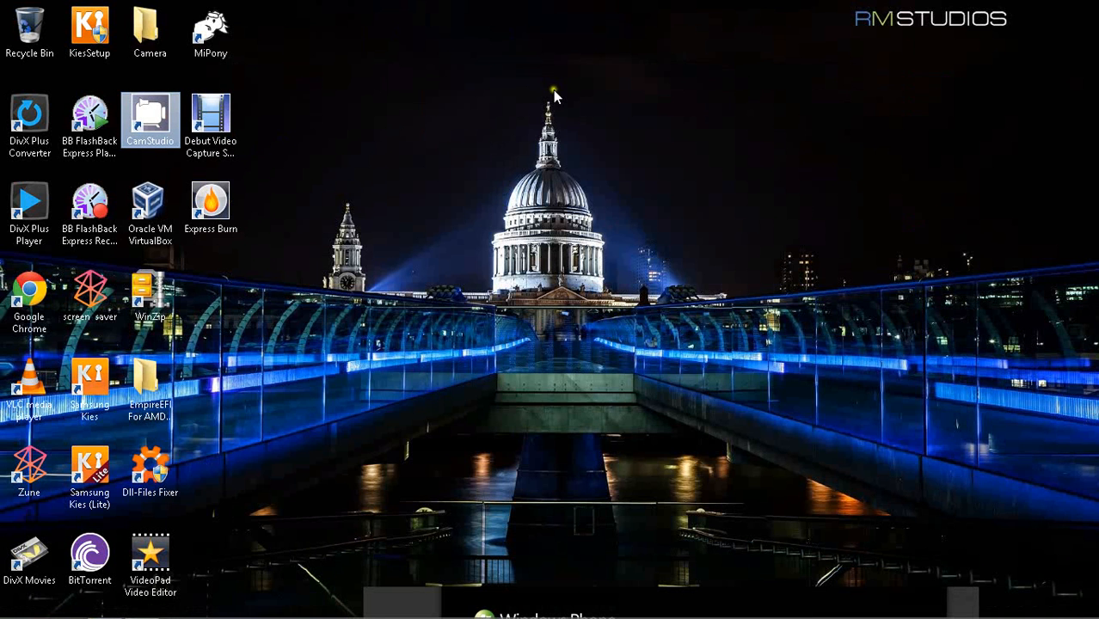
{"action": "left_click", "coordinate": [210, 120]}
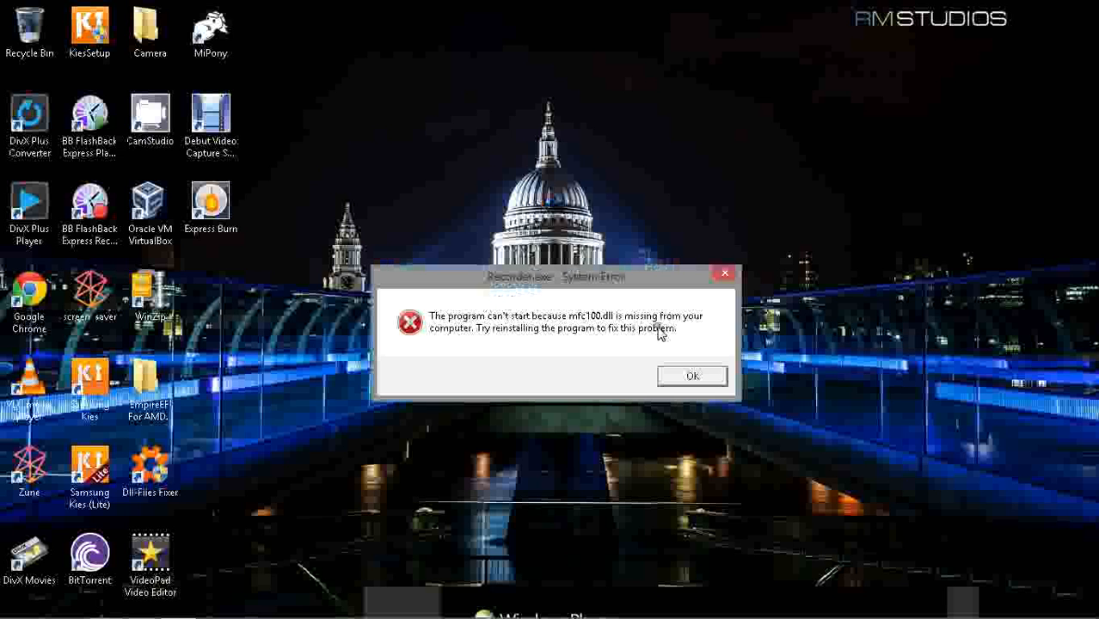
{"action": "mouse_move", "coordinate": [534, 350]}
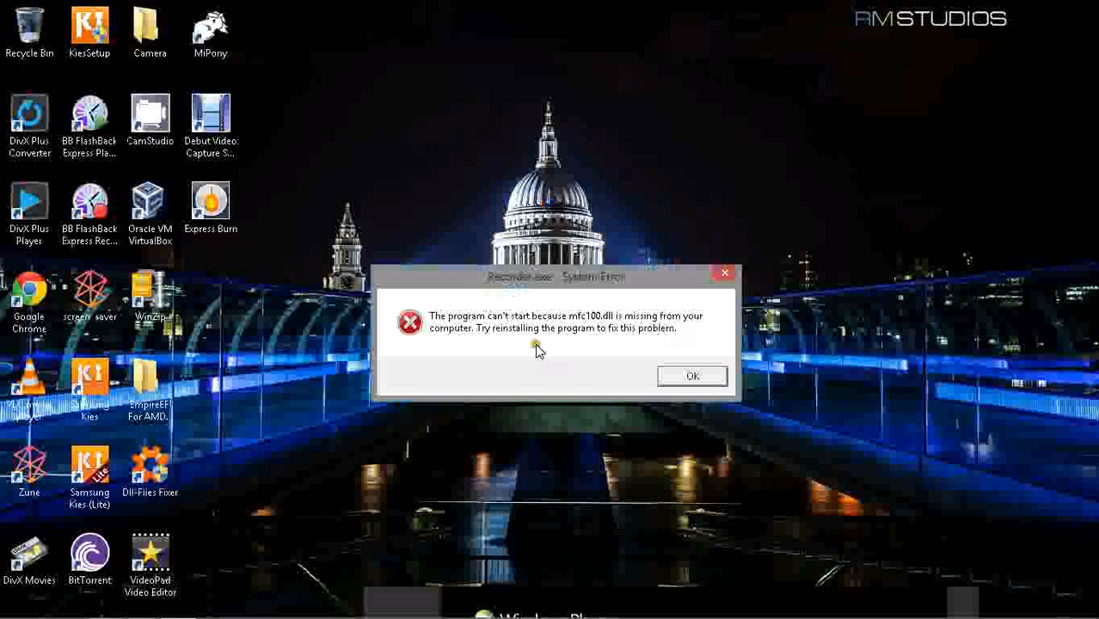
{"action": "mouse_move", "coordinate": [692, 374]}
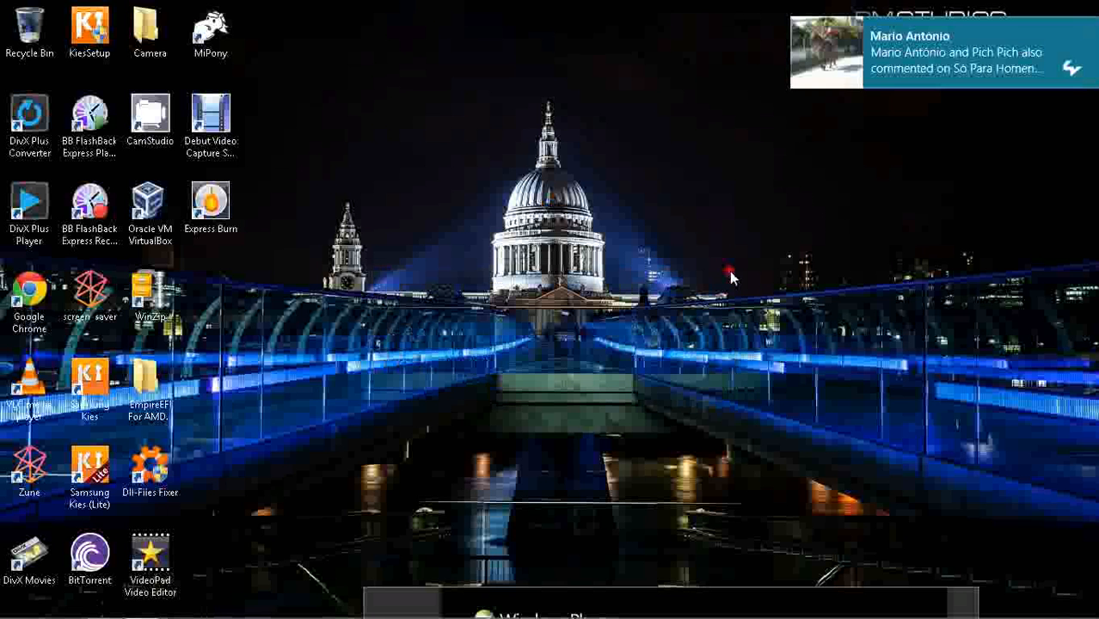
{"action": "mouse_move", "coordinate": [768, 288]}
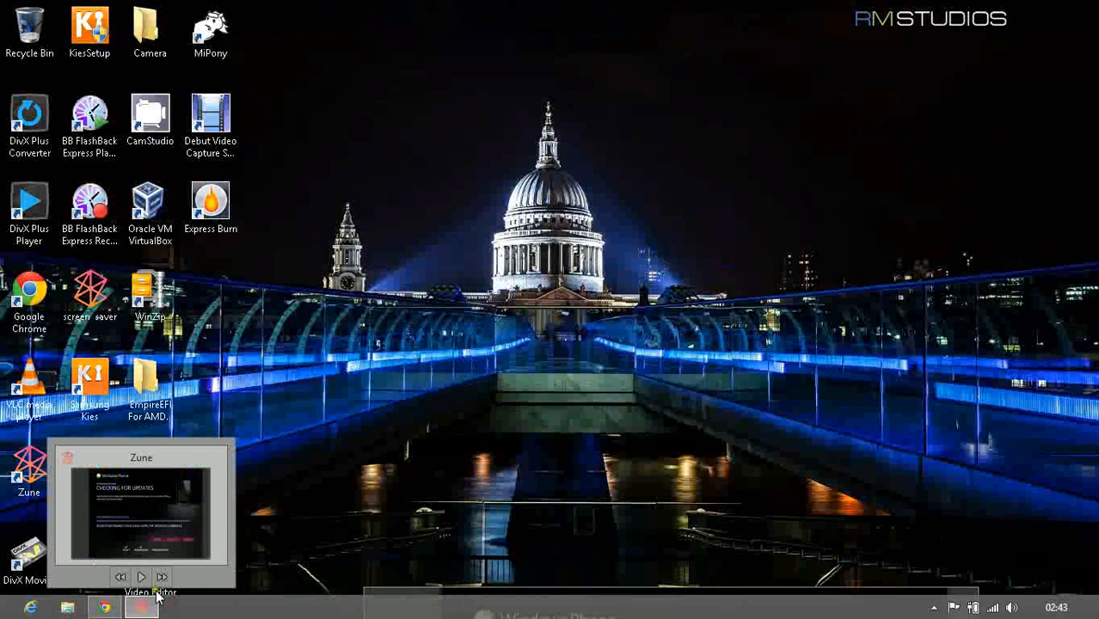
Restore Zune's Windows Phone update window from its taskbar thumbnail.
{"action": "left_click", "coordinate": [141, 507]}
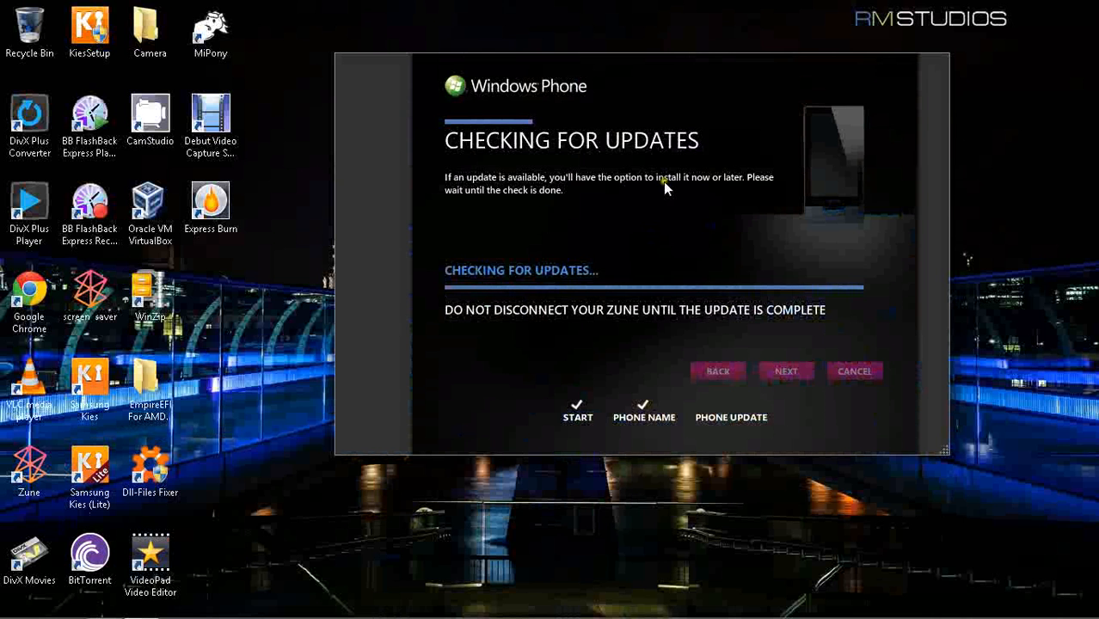
{"action": "mouse_move", "coordinate": [736, 426]}
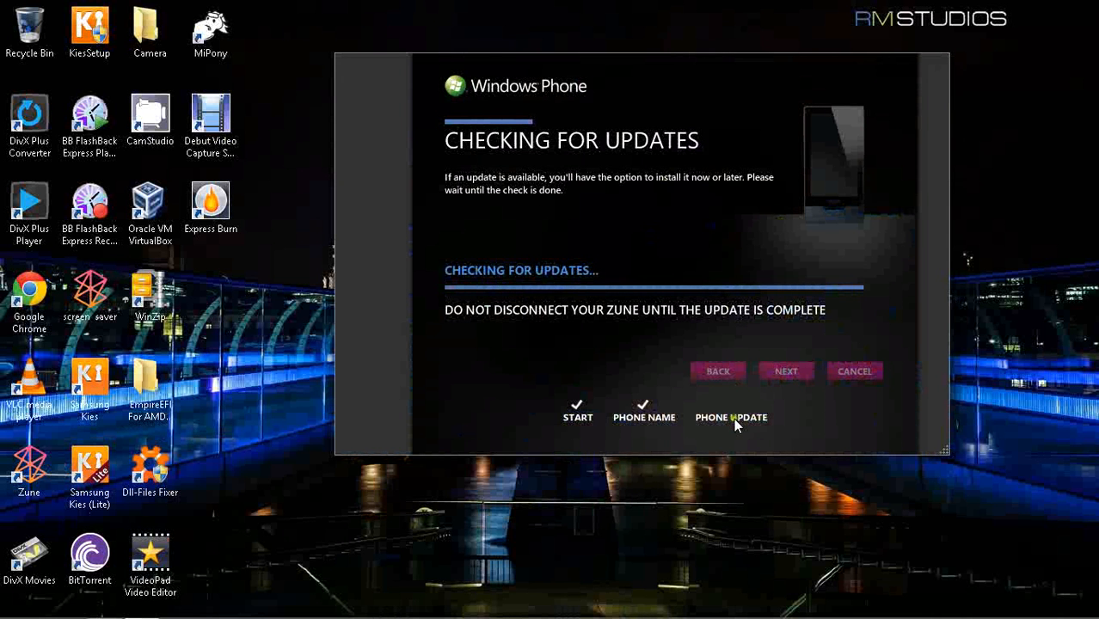
{"action": "mouse_move", "coordinate": [245, 553]}
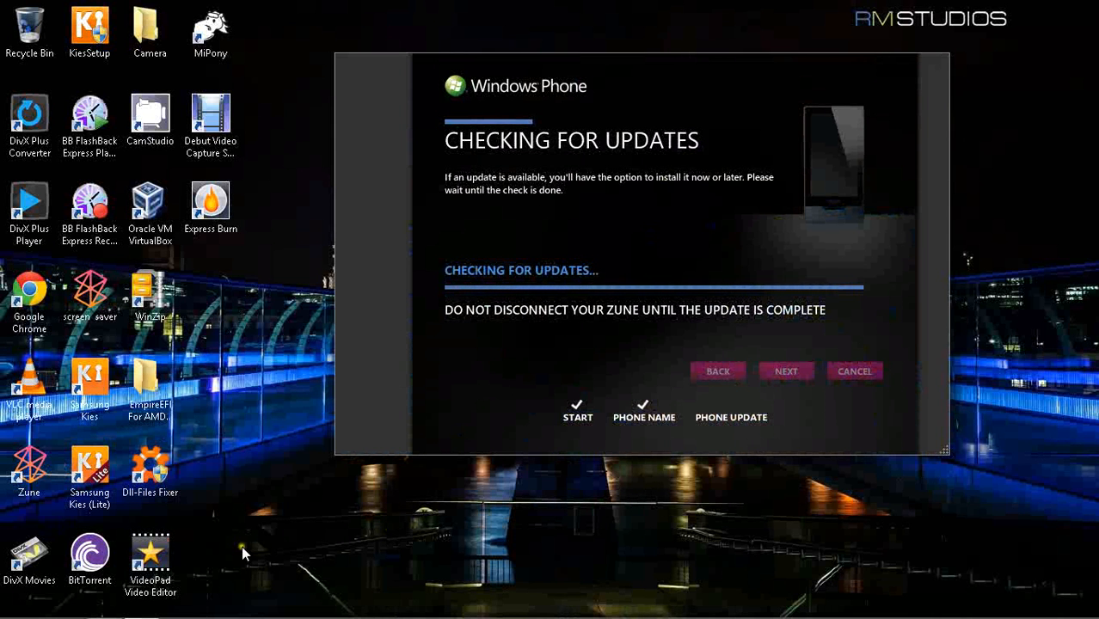
{"action": "mouse_move", "coordinate": [249, 590]}
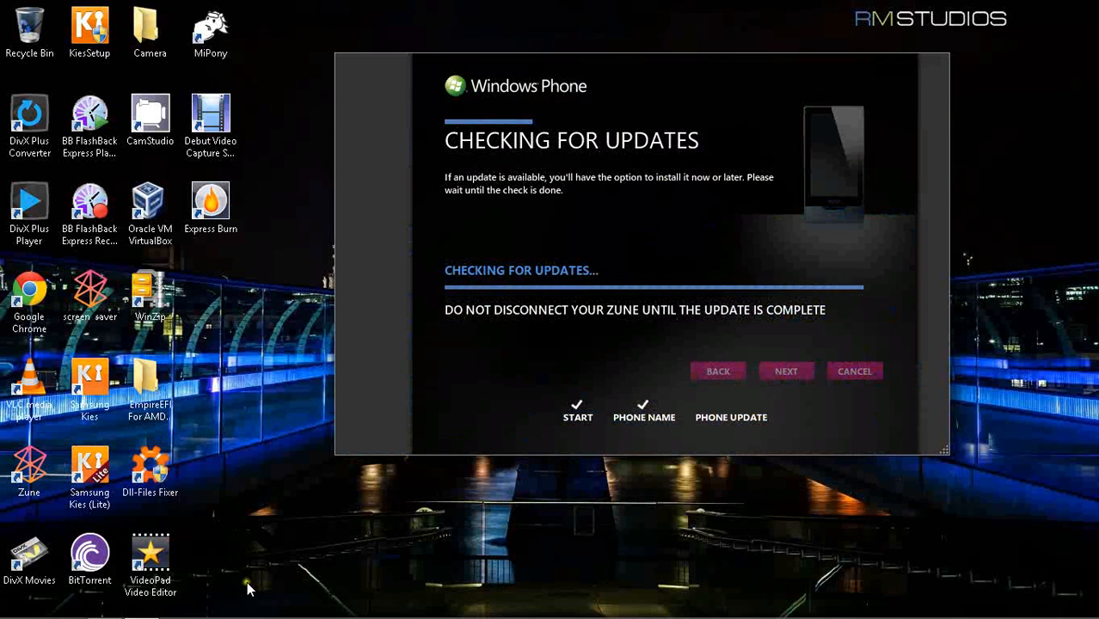